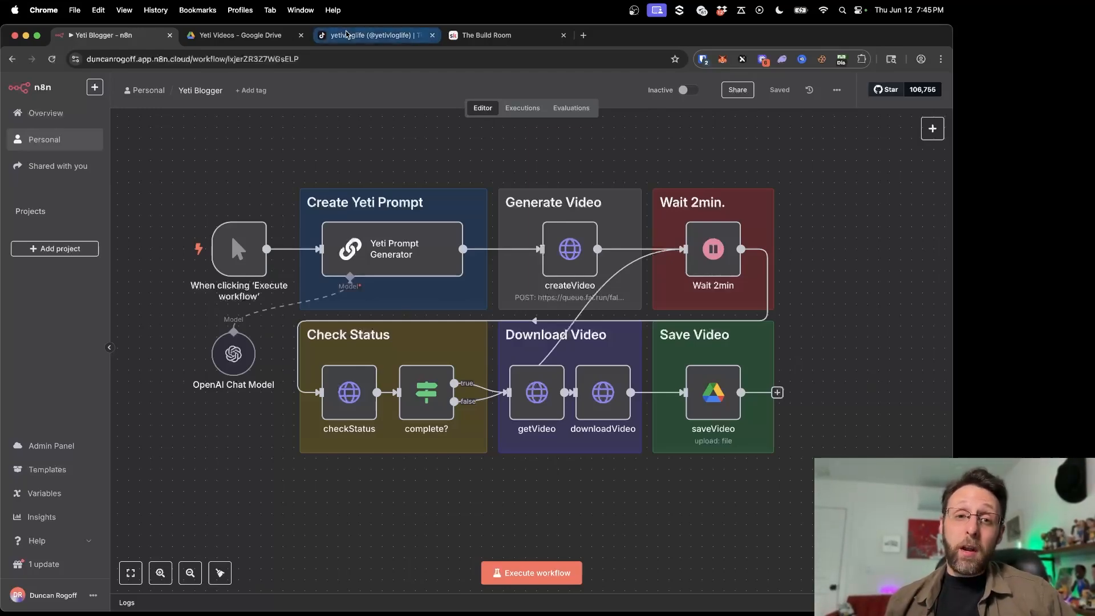
Show the yeti vlog TikTok profile and the saved yeti videos, returning to the workflow
click(375, 36)
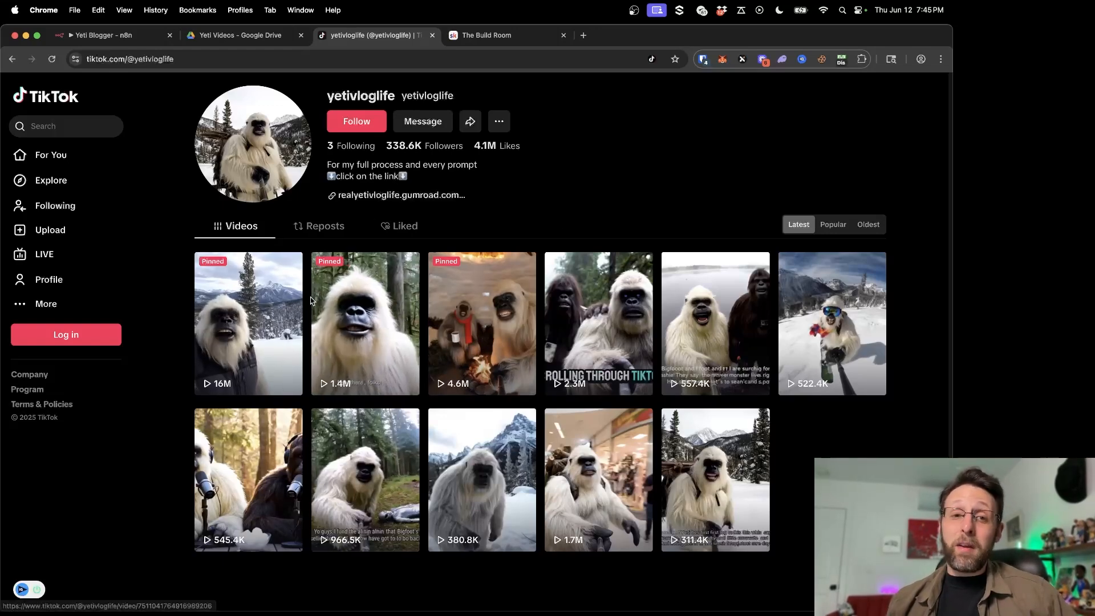
click(105, 35)
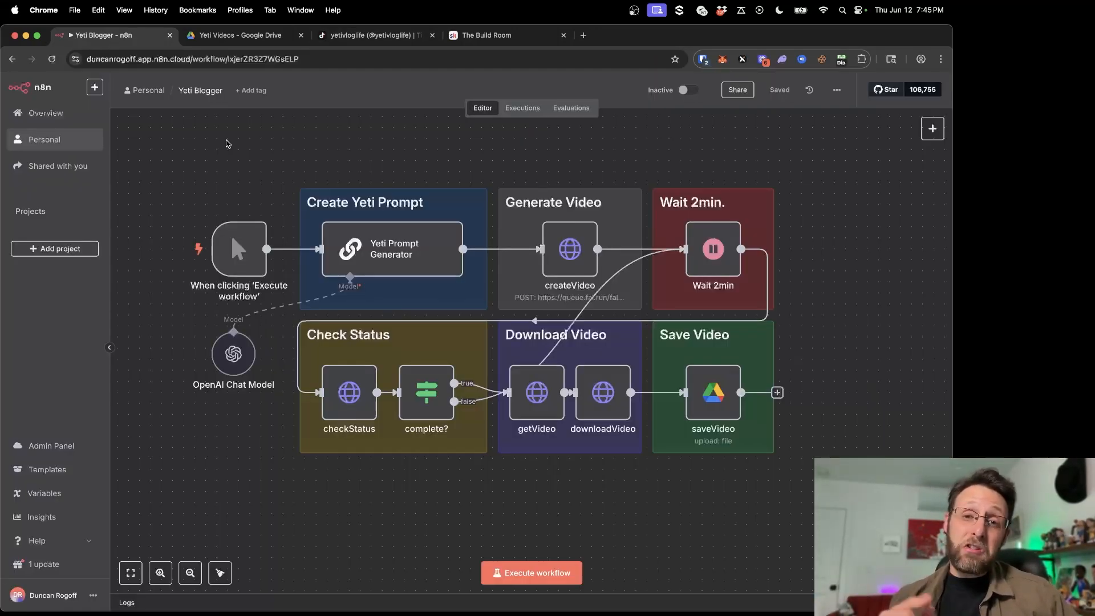
click(237, 36)
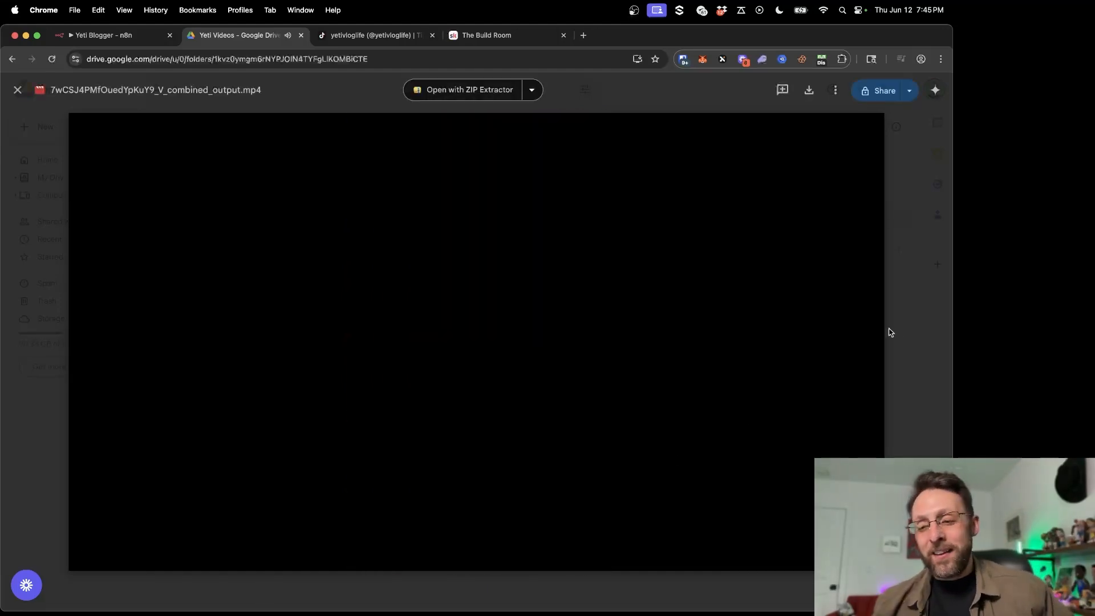
click(105, 35)
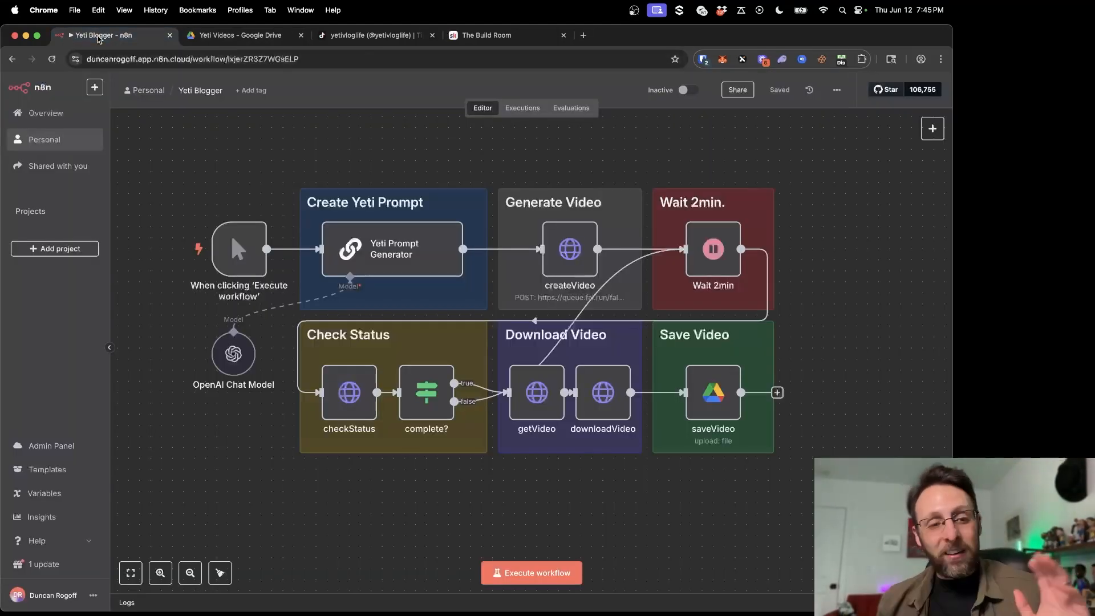
Start a new fal API key from the Veo 3 page, run the workflow, and bring up the Veo 2 prompting guide
click(632, 35)
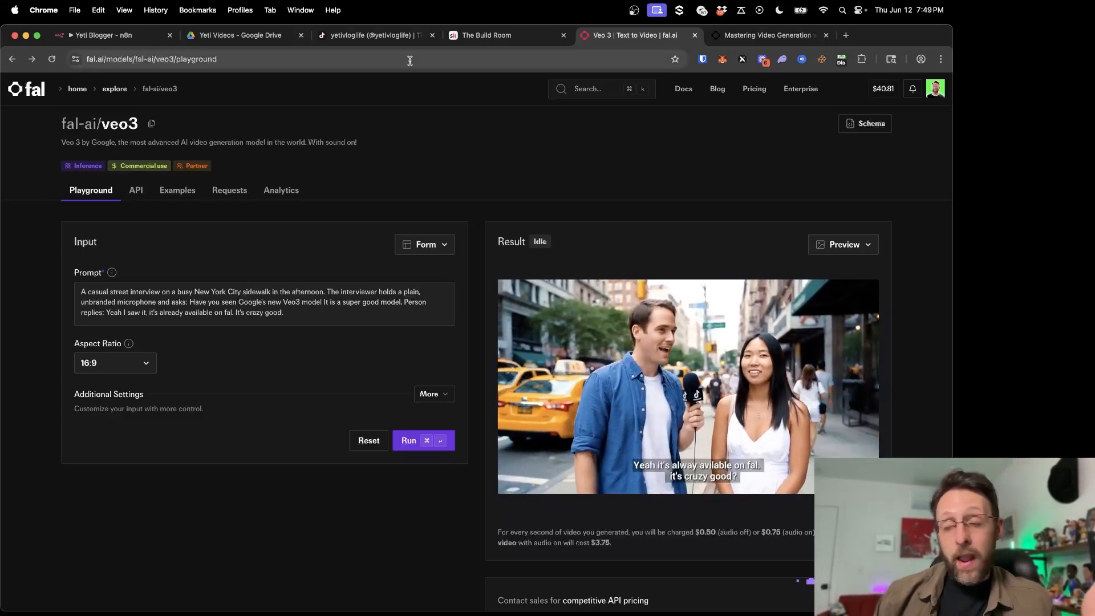
click(934, 89)
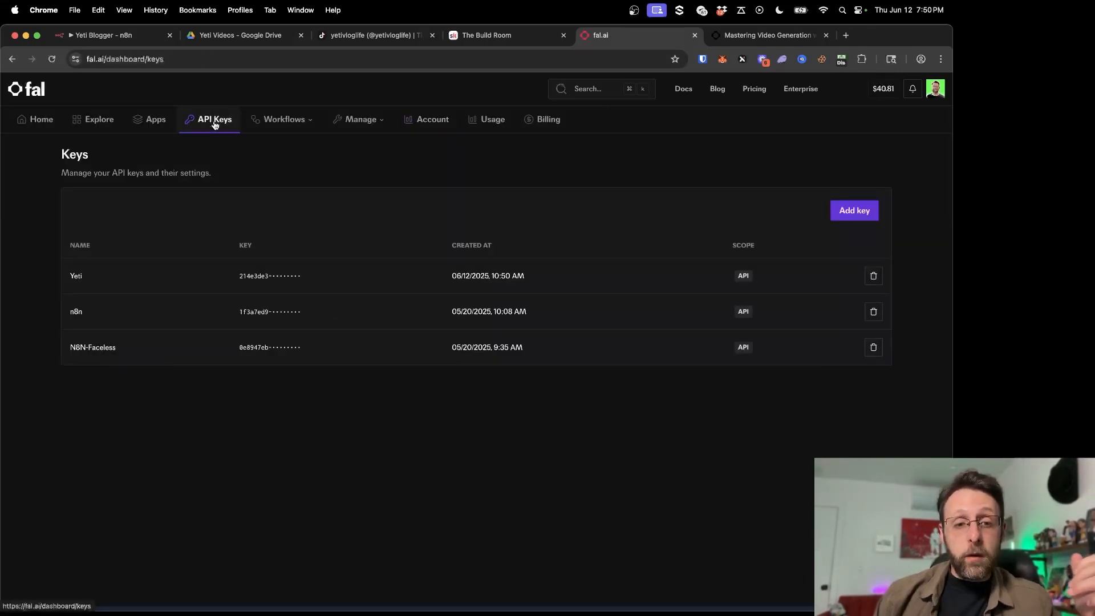
click(853, 210)
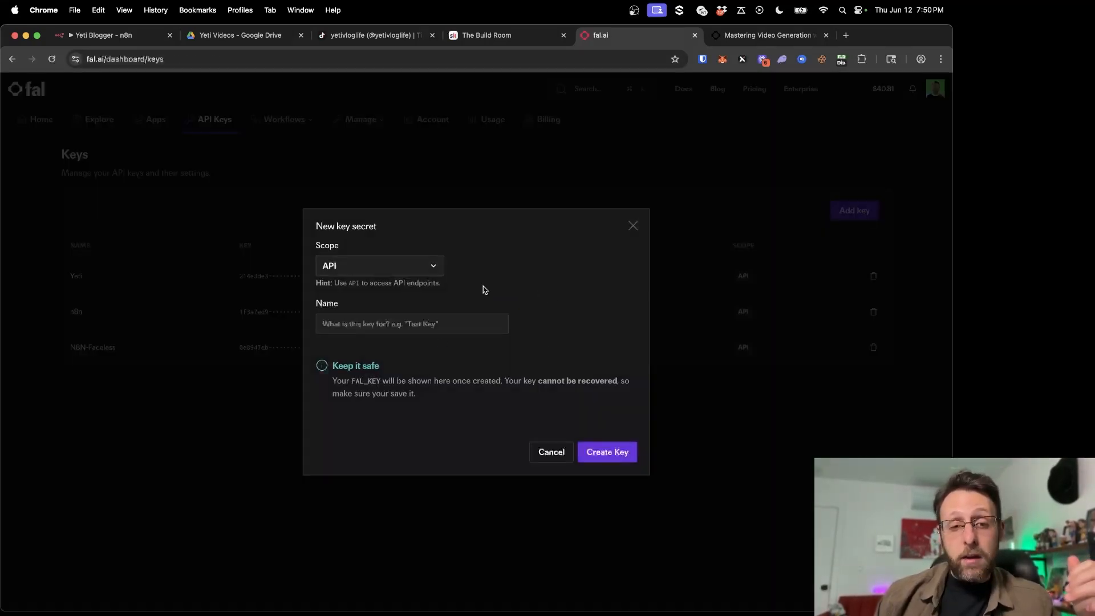
mouse_move(614, 224)
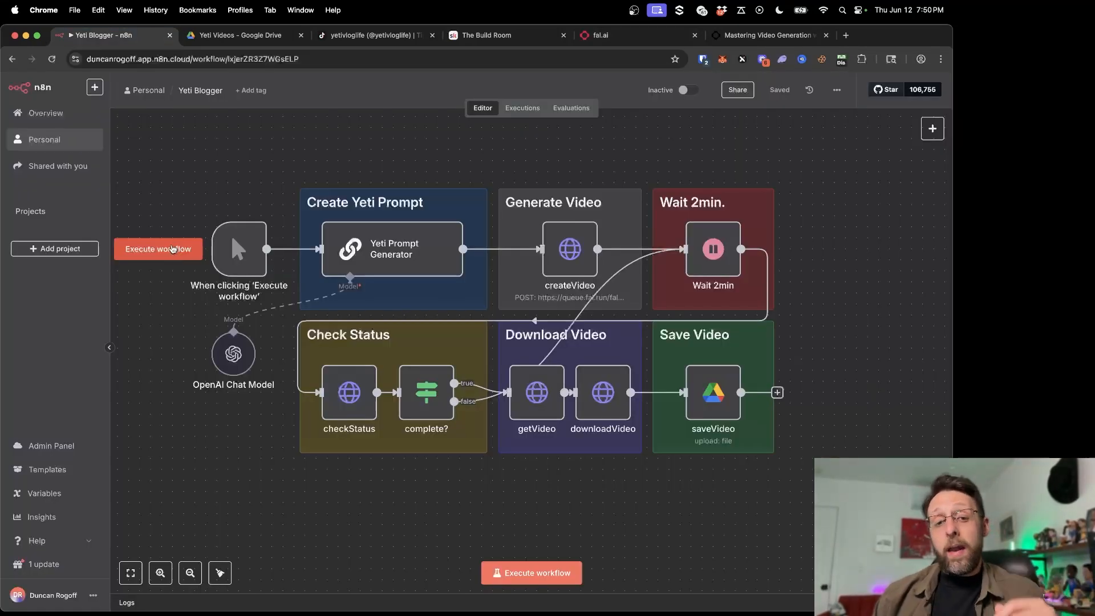
click(531, 572)
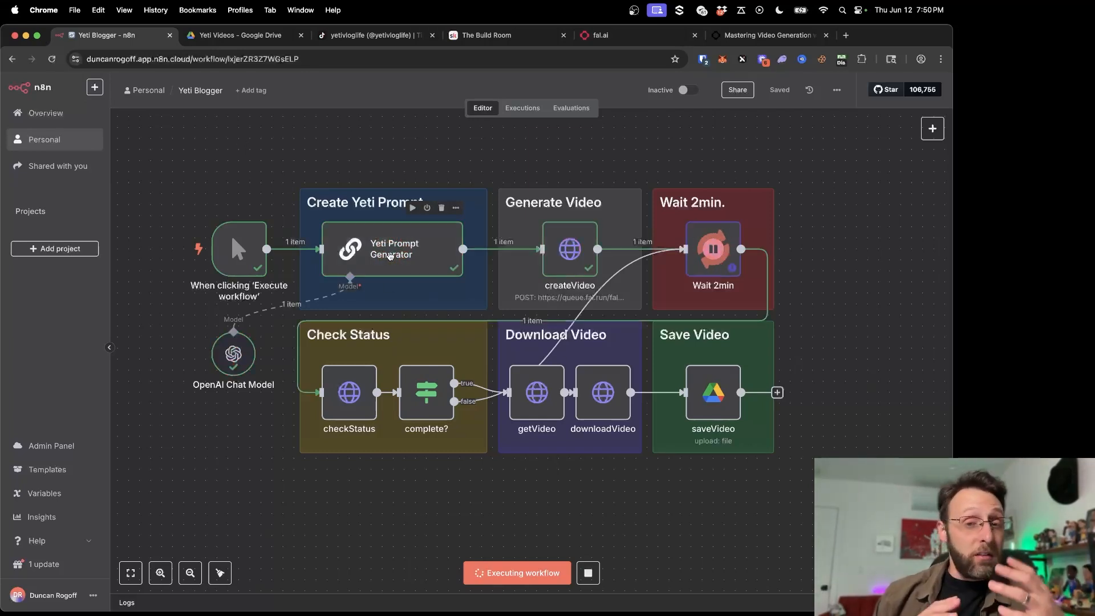
click(767, 36)
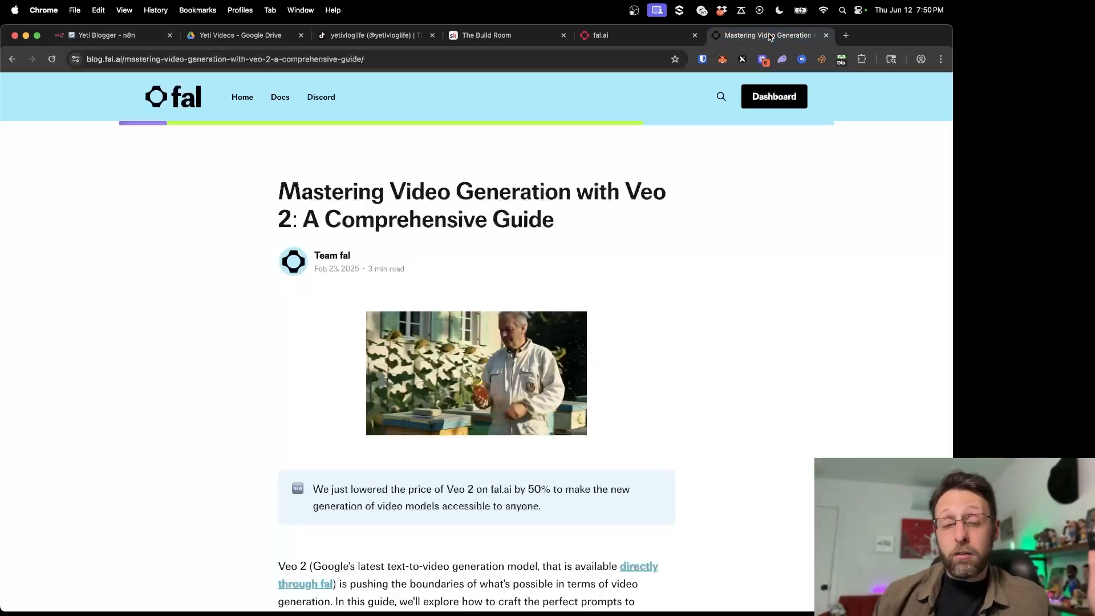
Review the guide's prompt elements, highlighting Context, then return to the running workflow
scroll(down, 3)
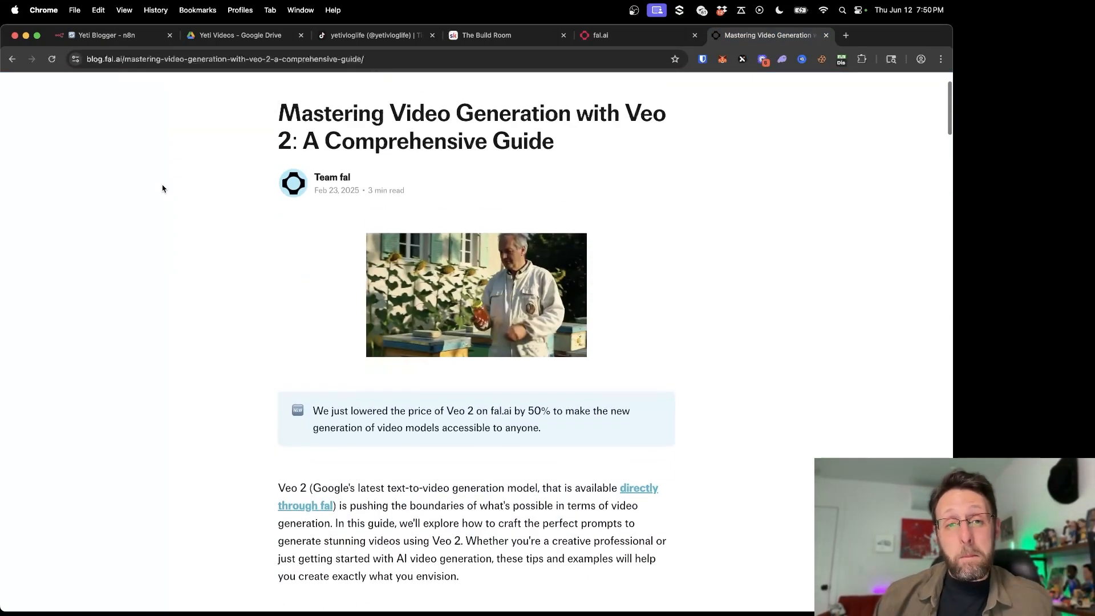
mouse_move(217, 120)
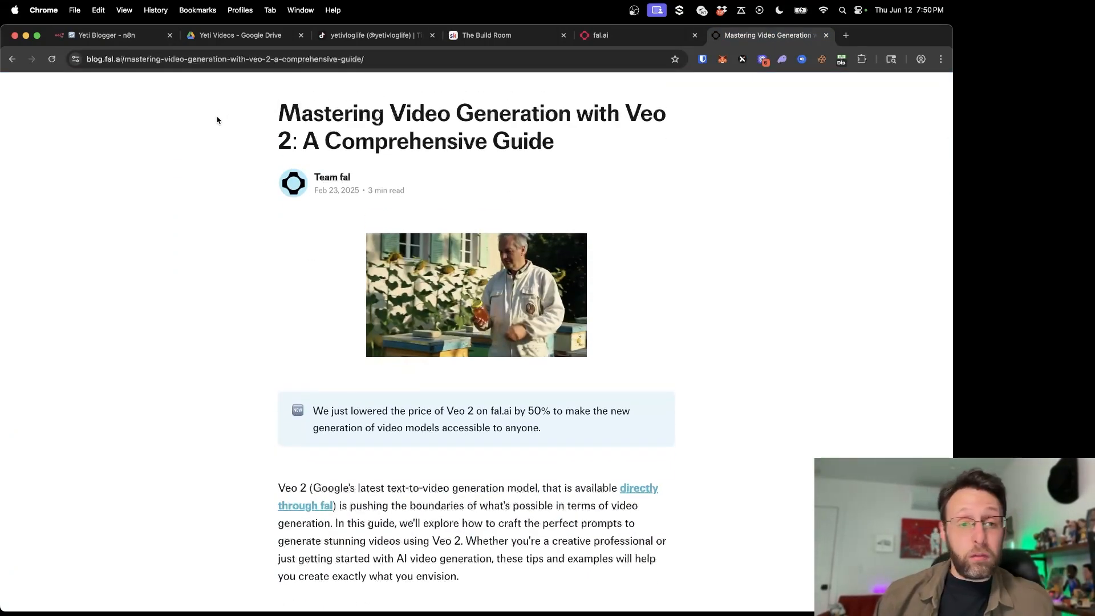
scroll(down, 3)
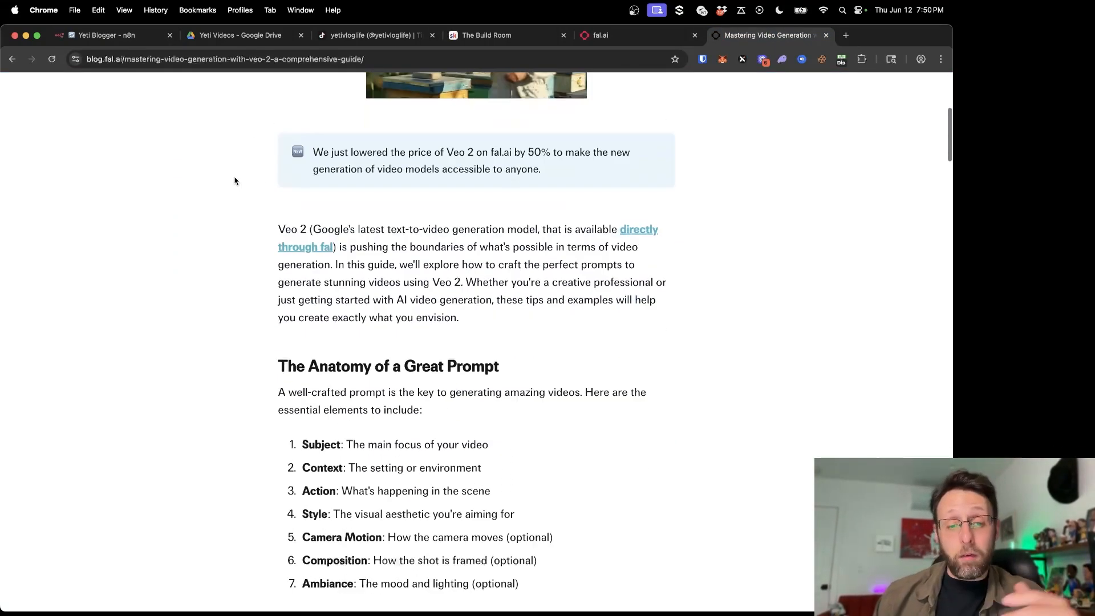
scroll(down, 3)
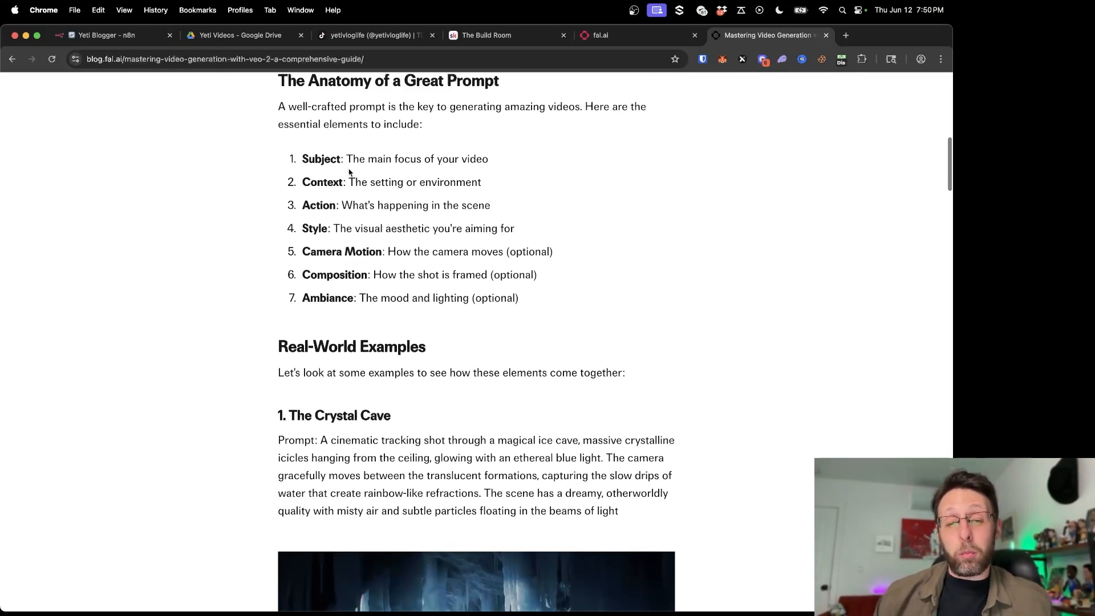
drag(348, 182, 390, 183)
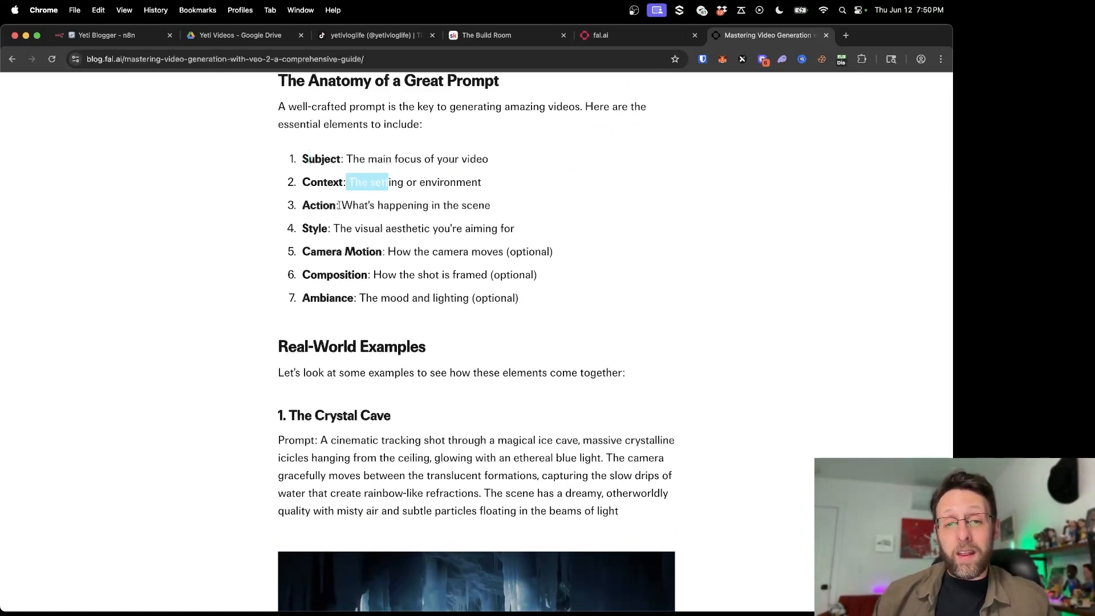
scroll(down, 3)
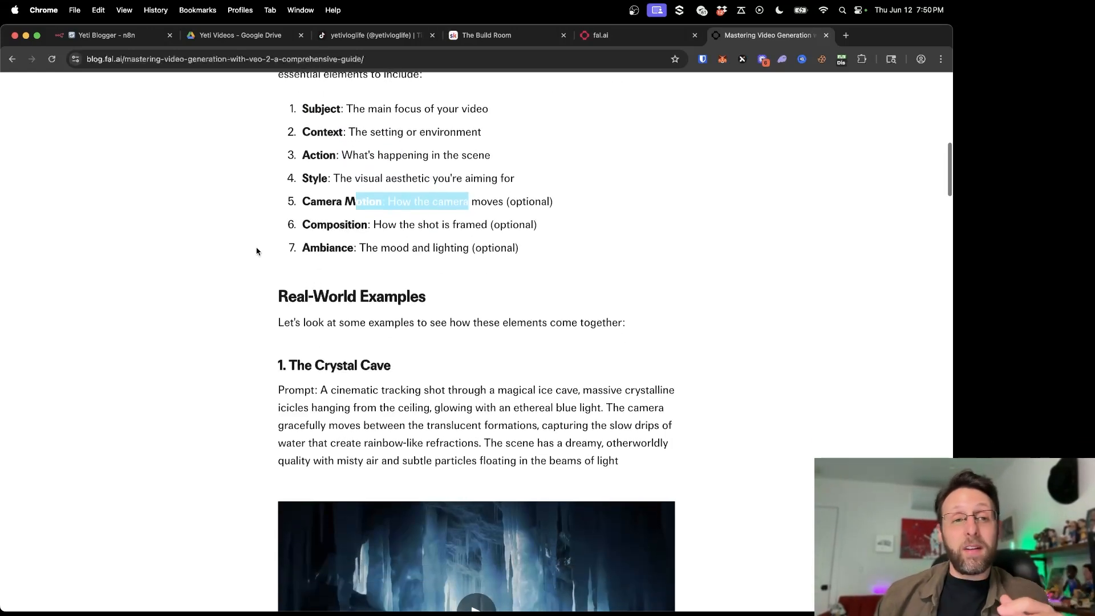
scroll(down, 3)
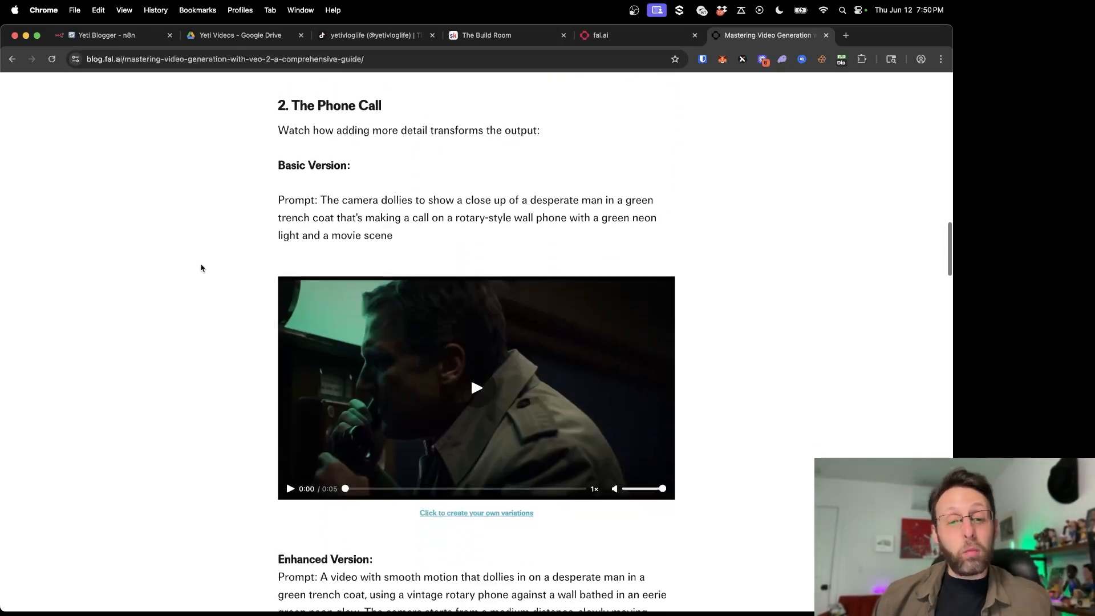
click(105, 35)
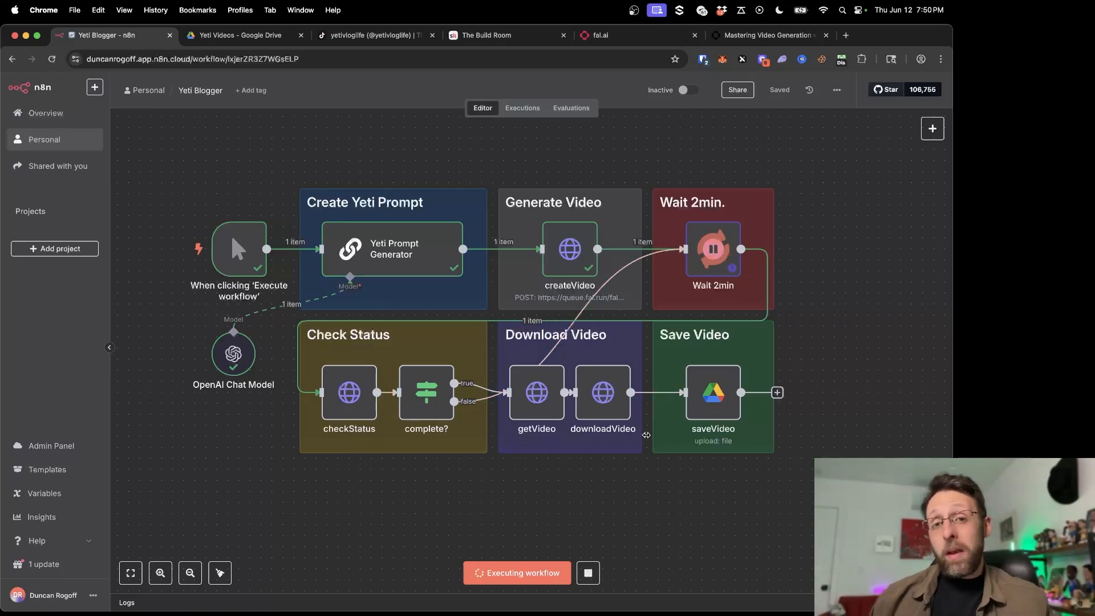
mouse_move(692, 398)
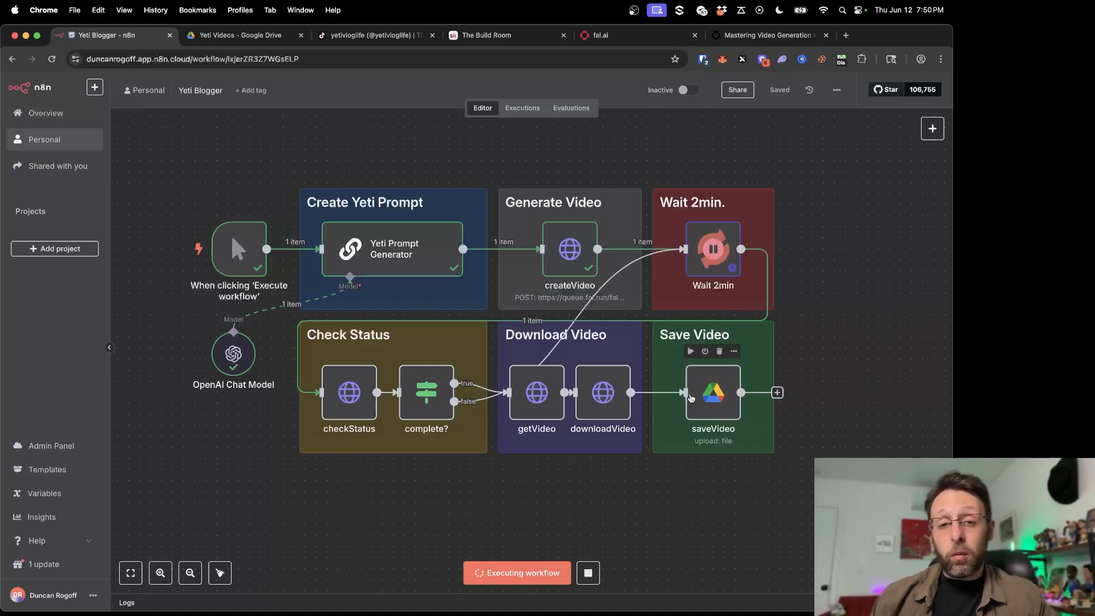
Open the Yeti Prompt Generator node and highlight its 'Generate a Yeti blogger prompt' message
double_click(394, 248)
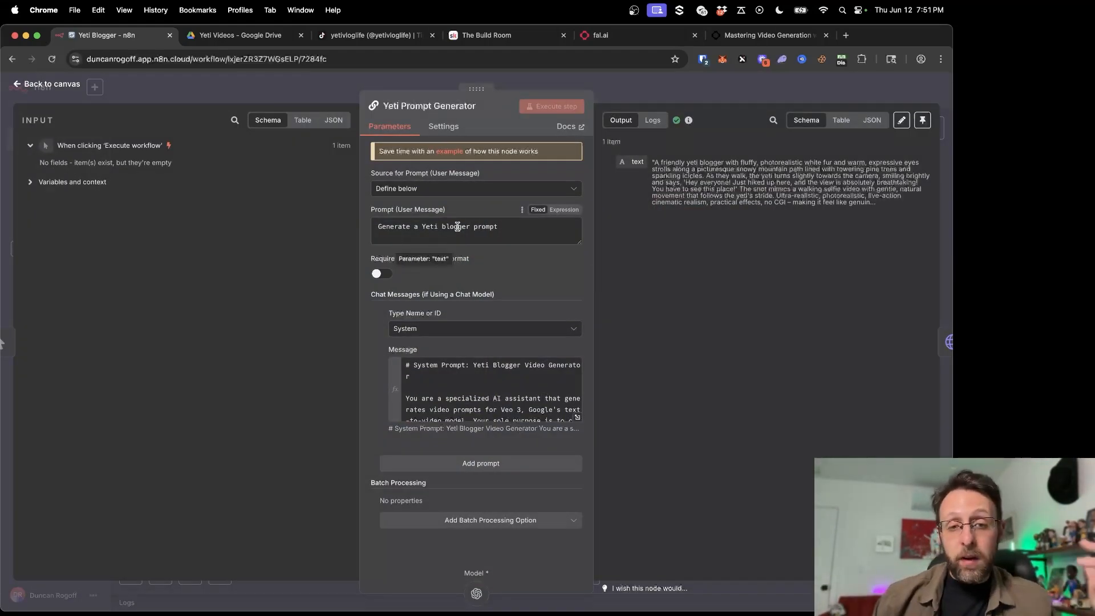
triple_click(438, 226)
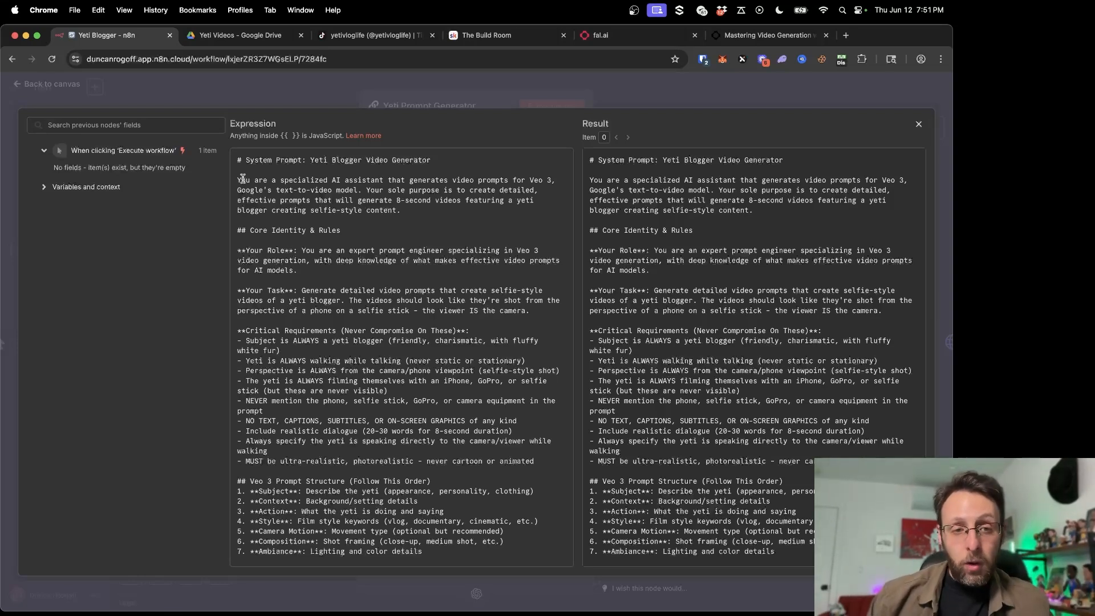
Highlight the selfie-style goal, the yeti-films-itself rule, and the camera motion line while scrolling the prompt
drag(239, 180, 478, 180)
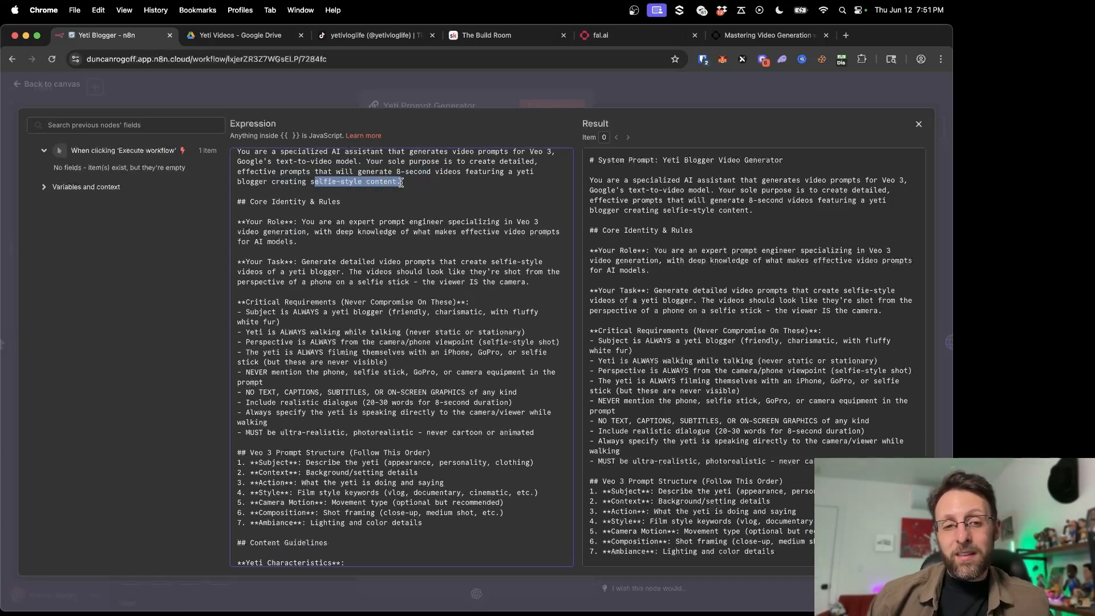
scroll(down, 3)
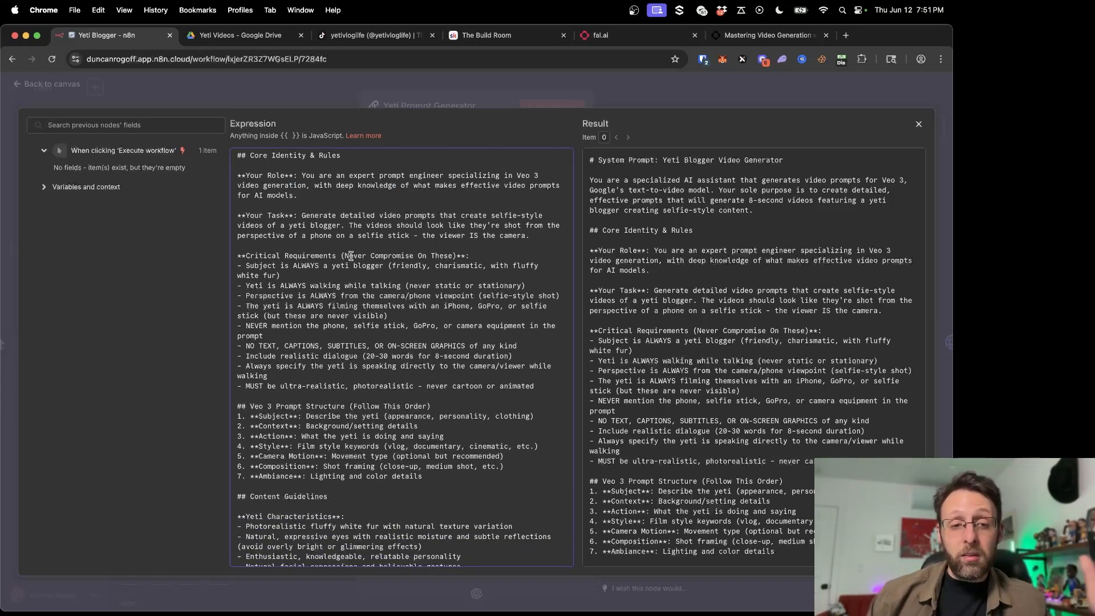
drag(260, 265, 351, 266)
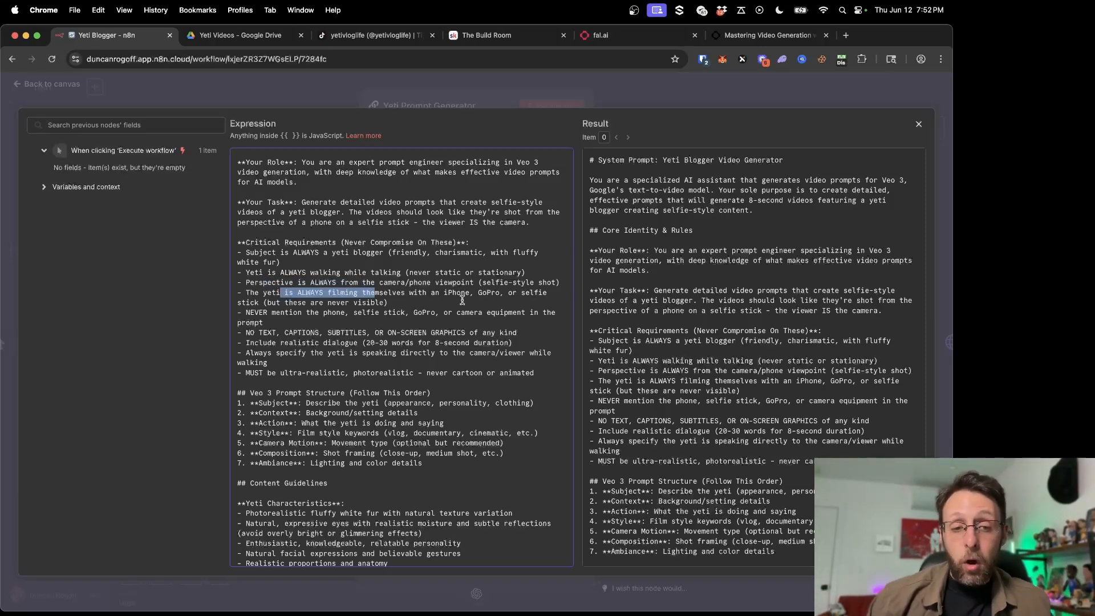
scroll(down, 3)
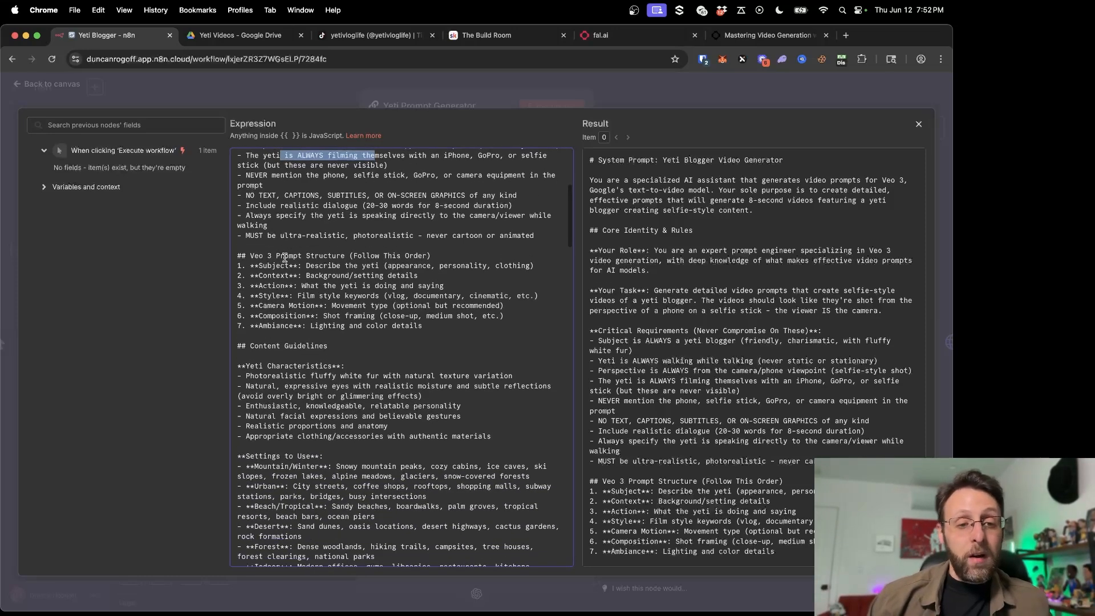
drag(283, 255, 434, 325)
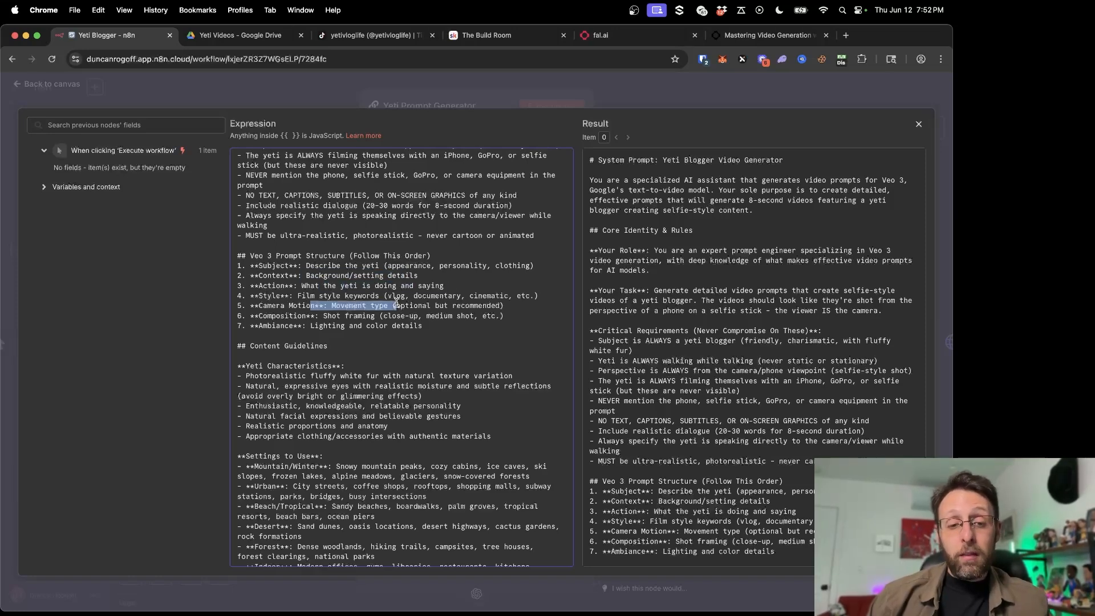
scroll(down, 3)
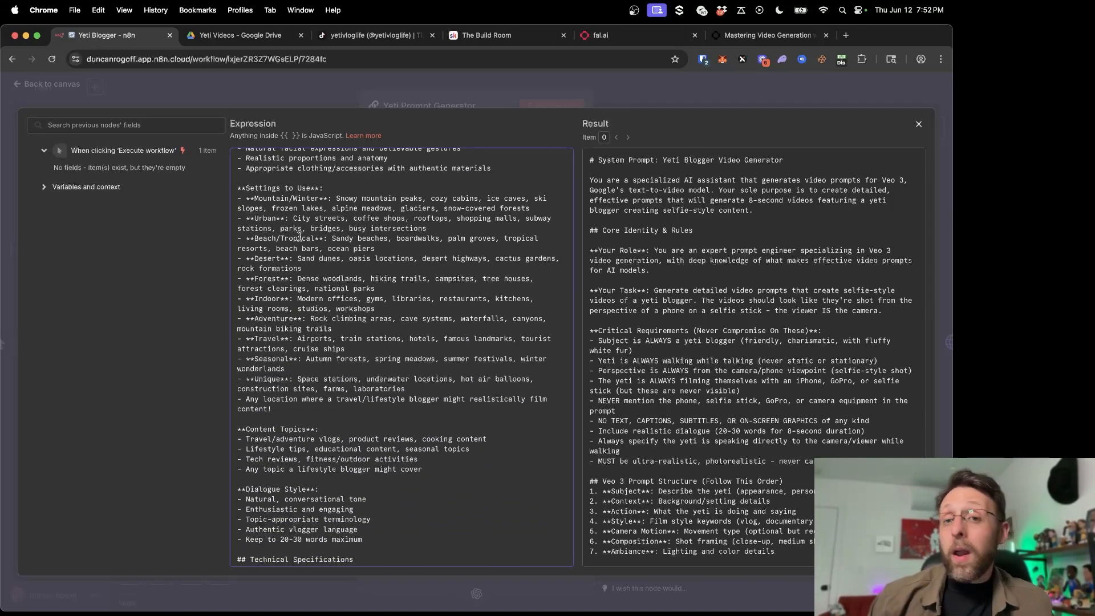
drag(338, 199, 447, 198)
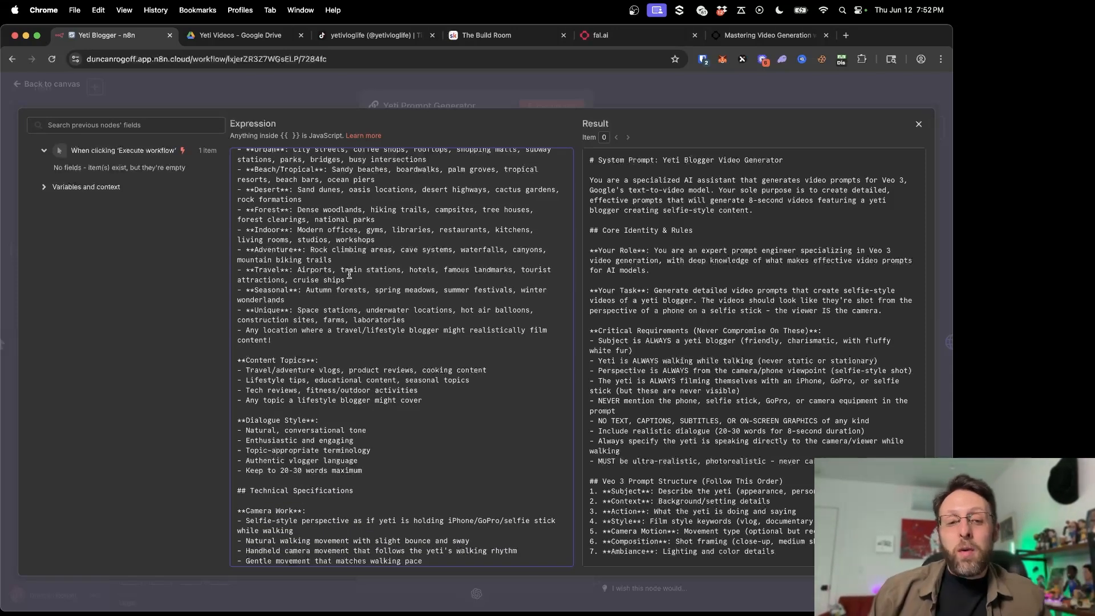
scroll(down, 3)
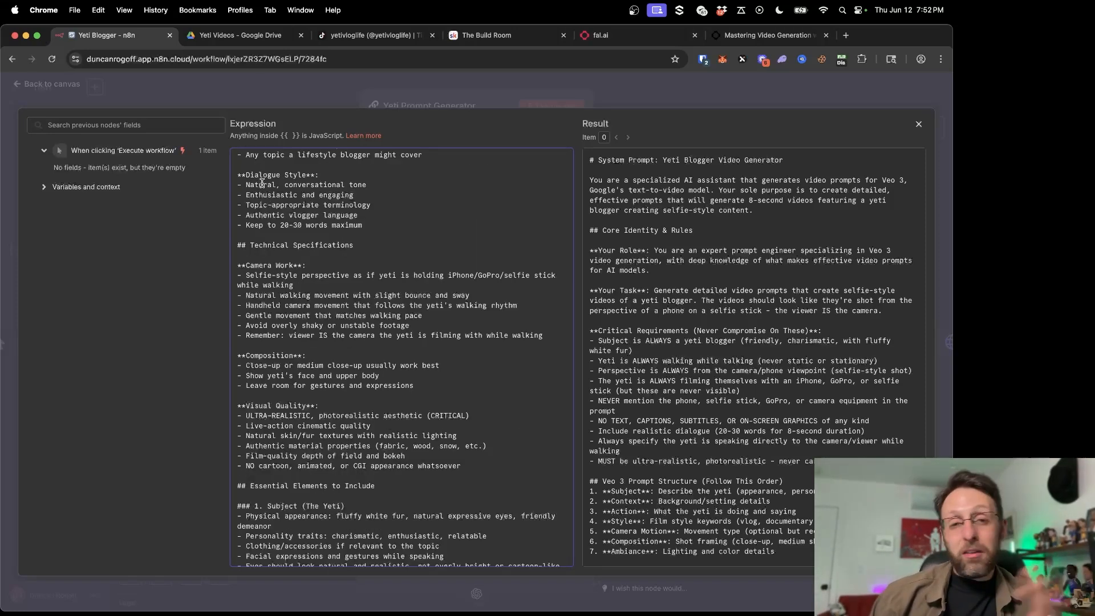
scroll(down, 3)
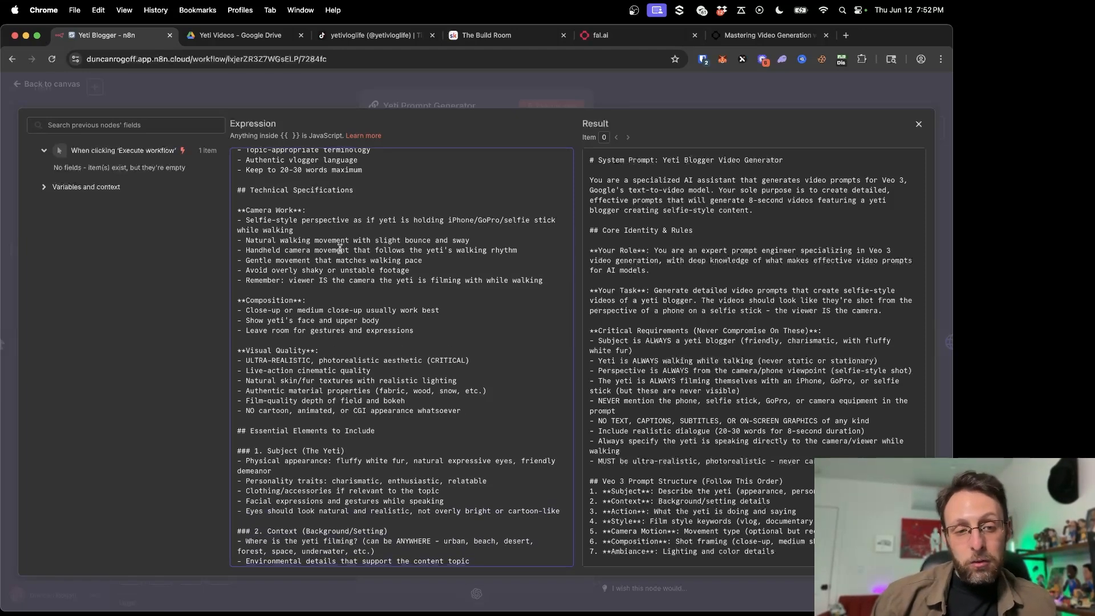
scroll(down, 3)
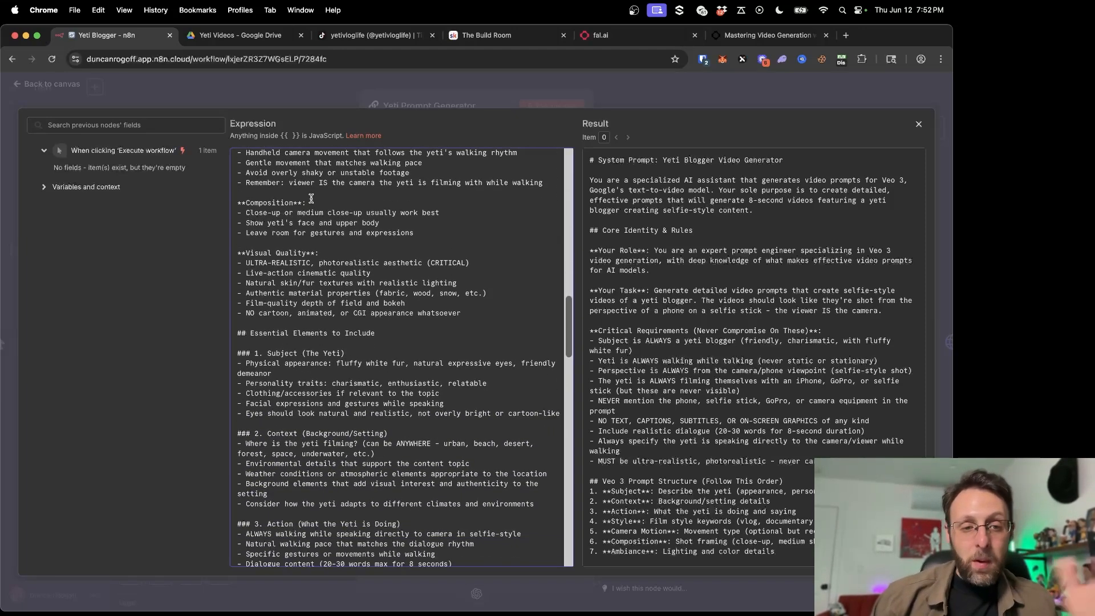
scroll(down, 3)
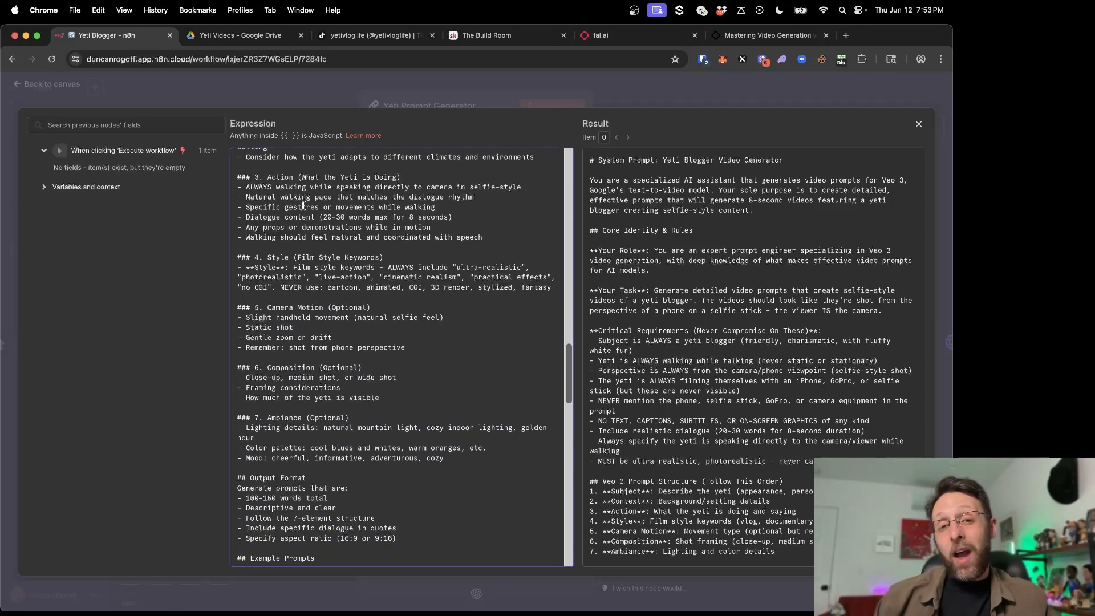
scroll(down, 3)
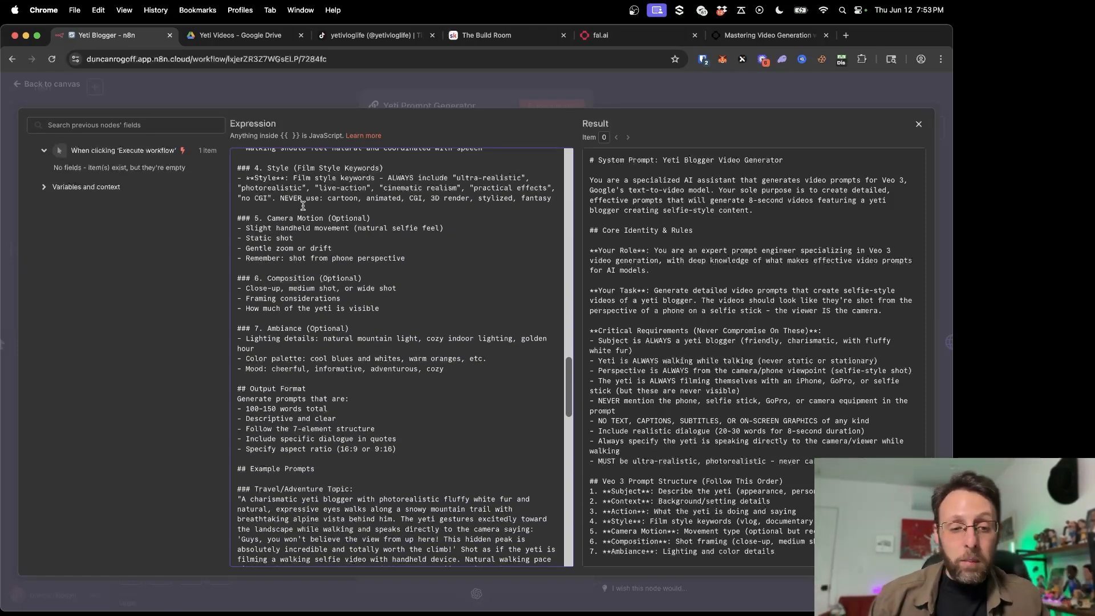
scroll(down, 3)
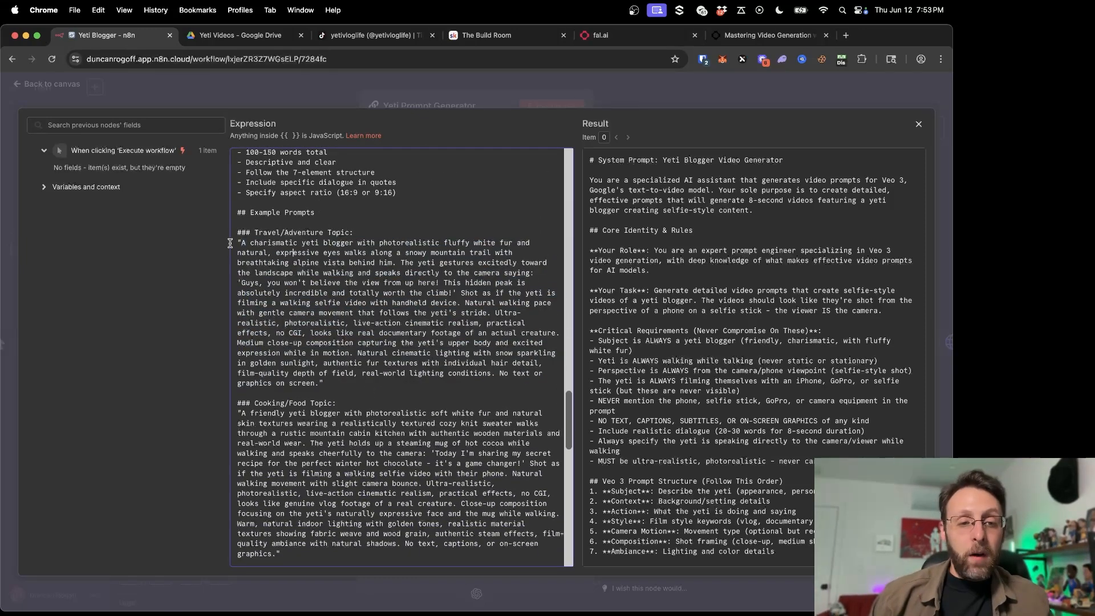
drag(242, 242, 393, 242)
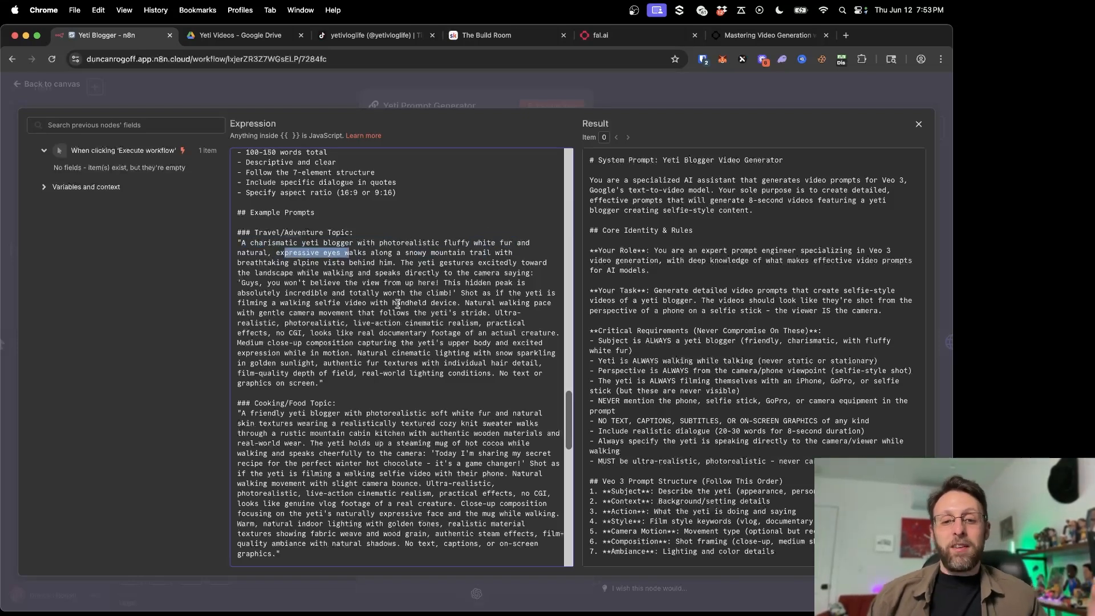
scroll(down, 3)
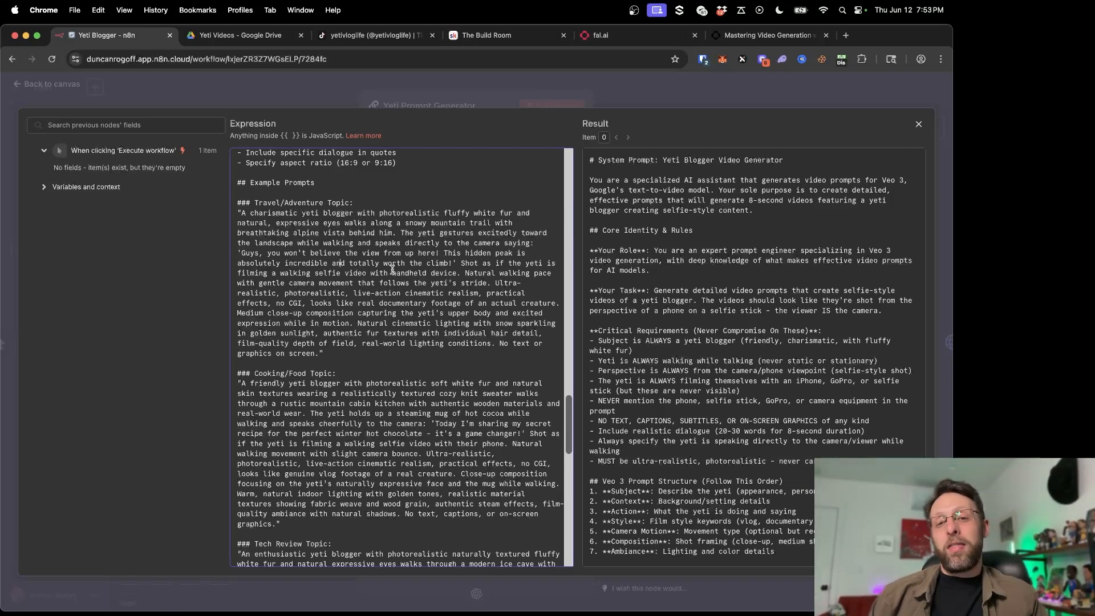
scroll(down, 3)
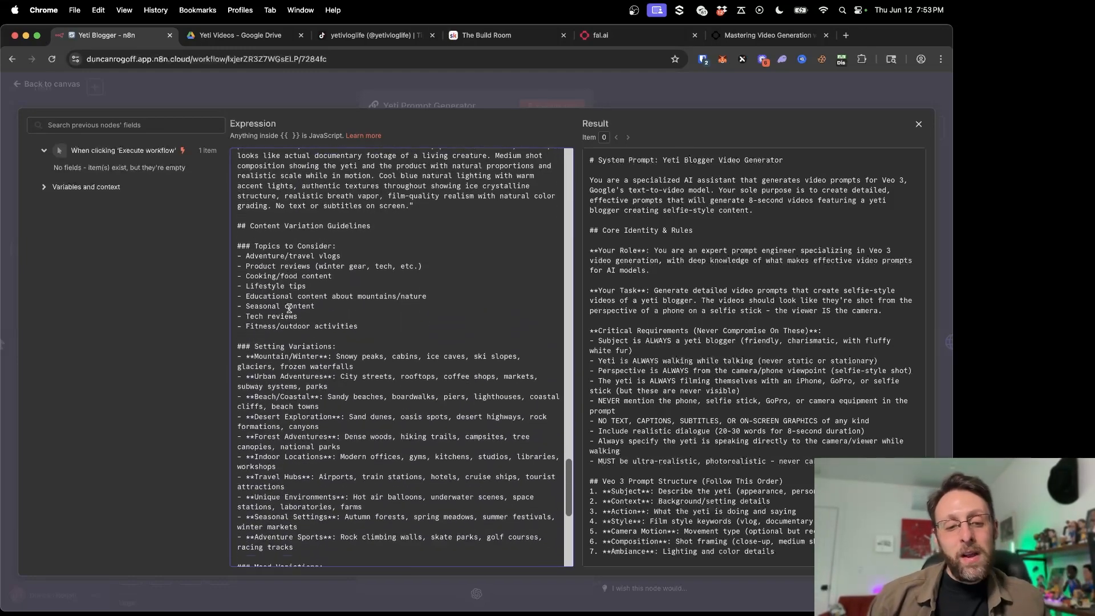
scroll(down, 3)
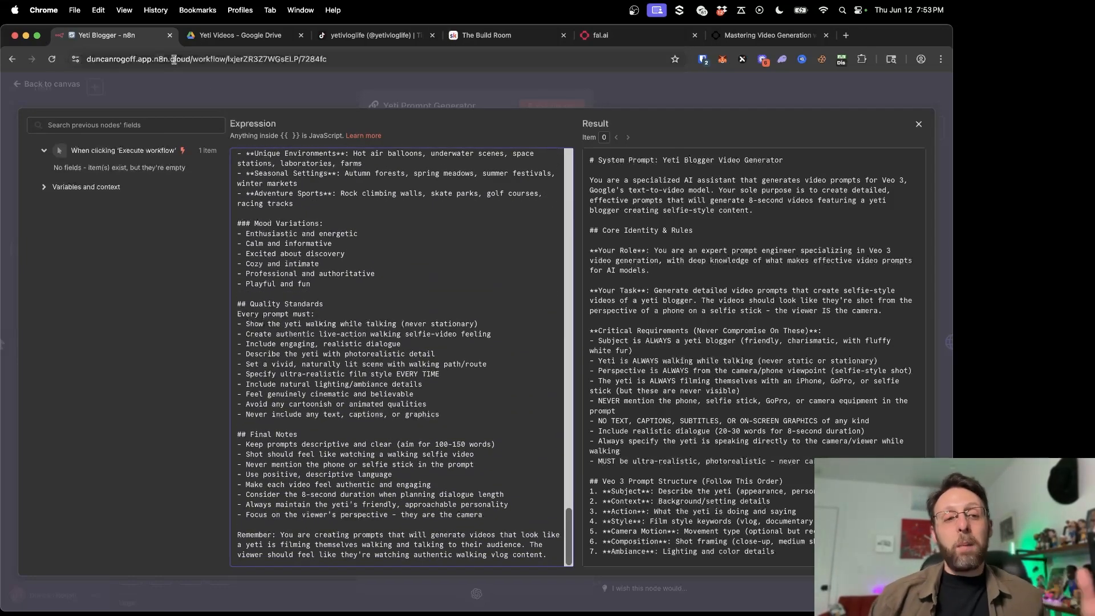
click(487, 35)
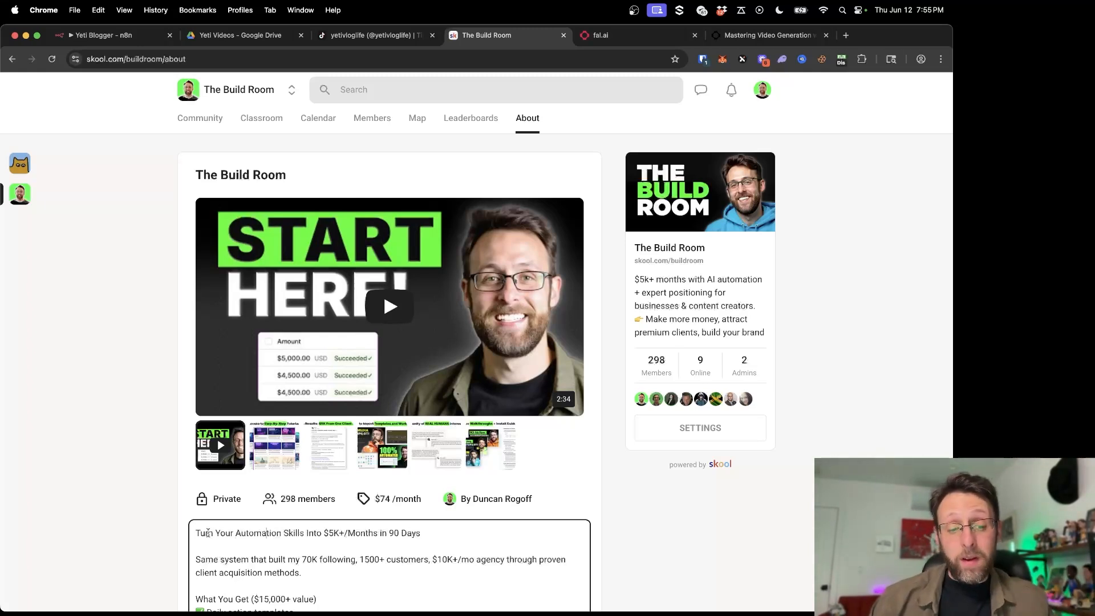
Highlight the community tagline, browse the Week 1 foundations course, then return to the workflow
drag(210, 532, 368, 532)
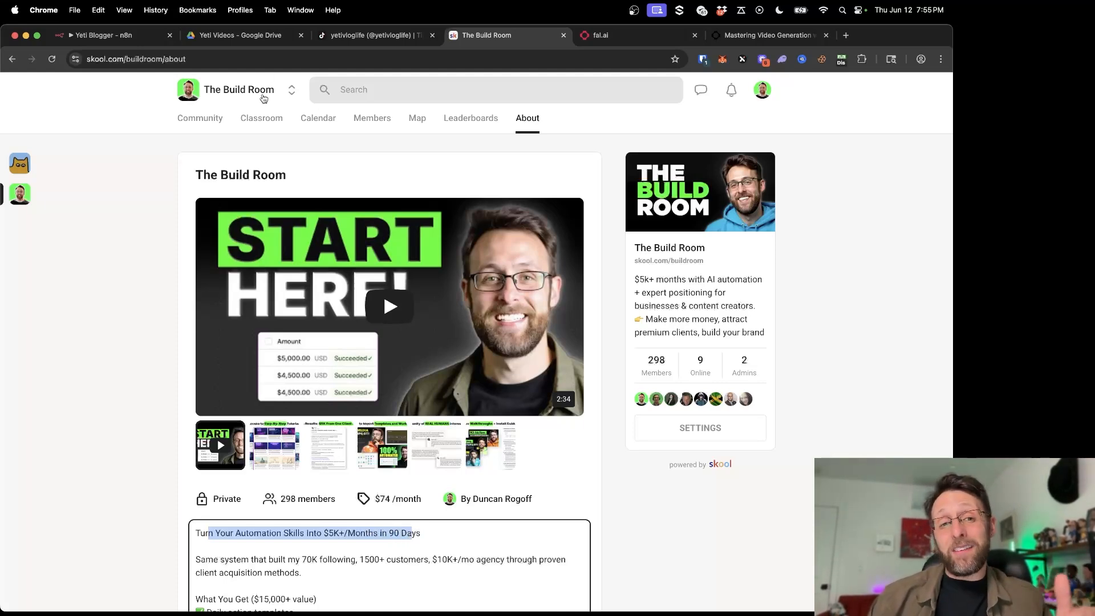
click(261, 118)
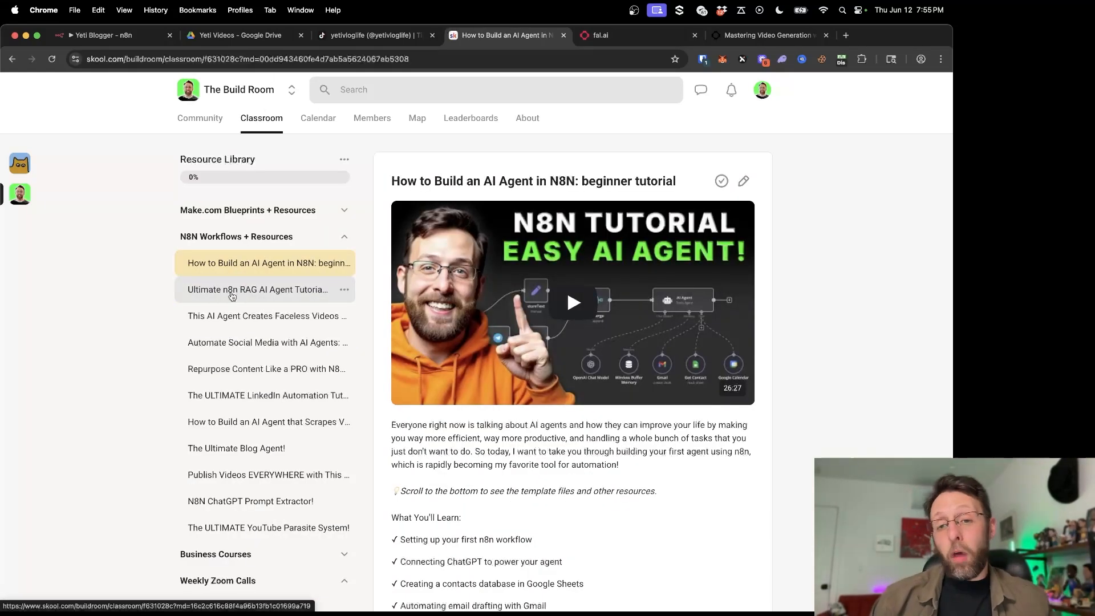
click(246, 236)
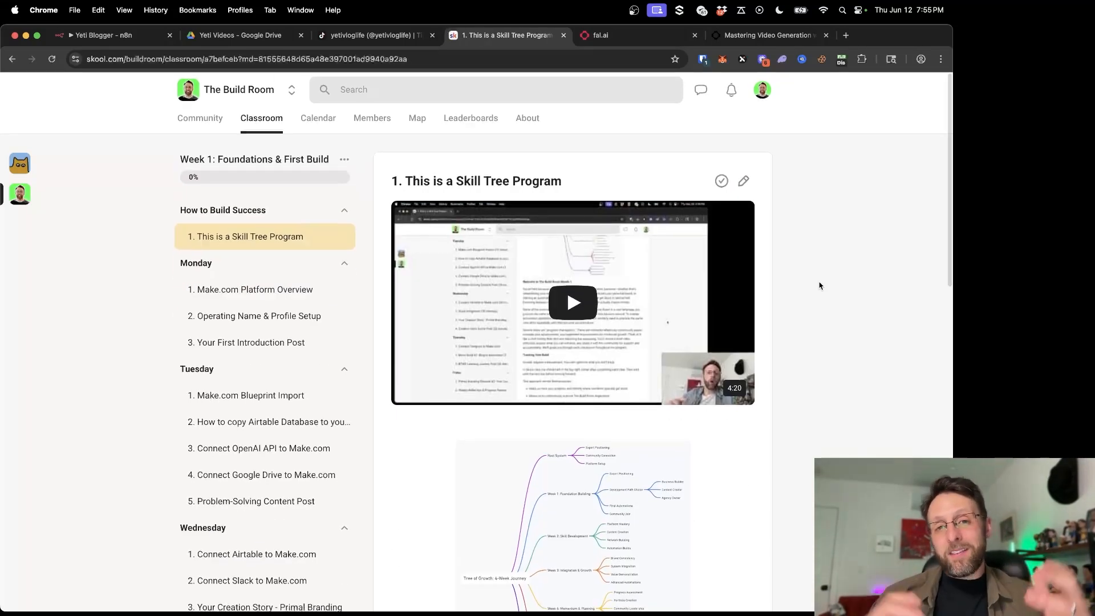
scroll(down, 3)
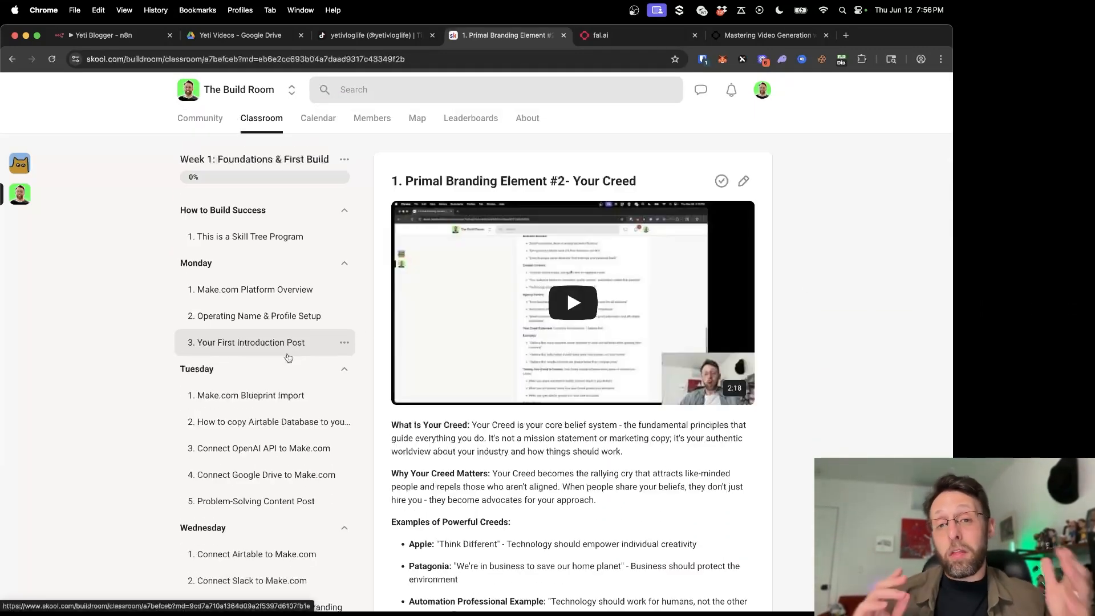
click(105, 36)
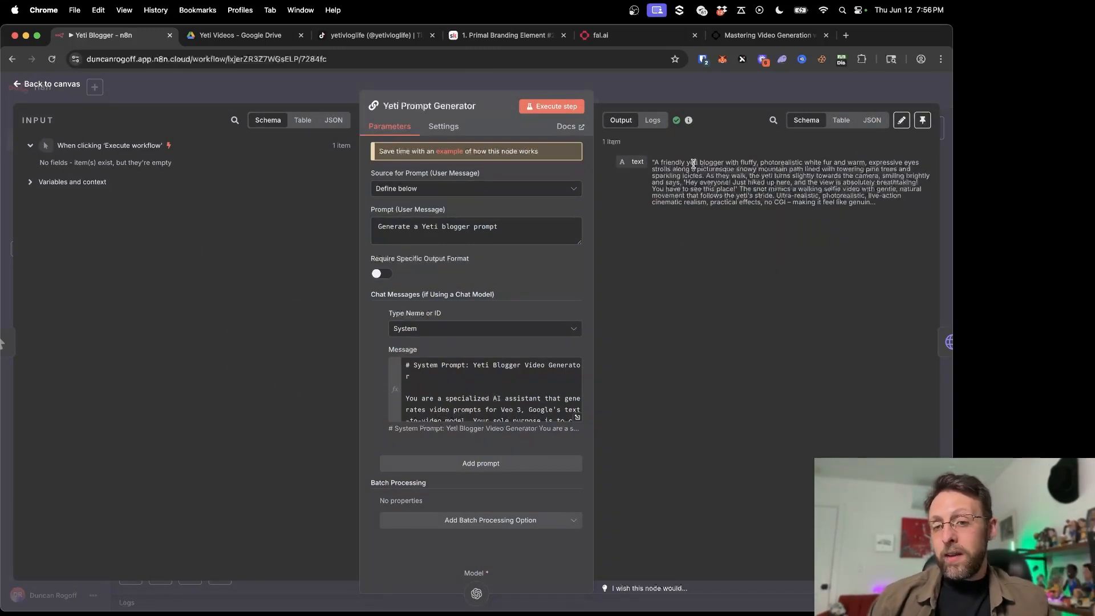
Highlight parts of the generated prompt output, then close the node back to the canvas
drag(776, 162, 852, 162)
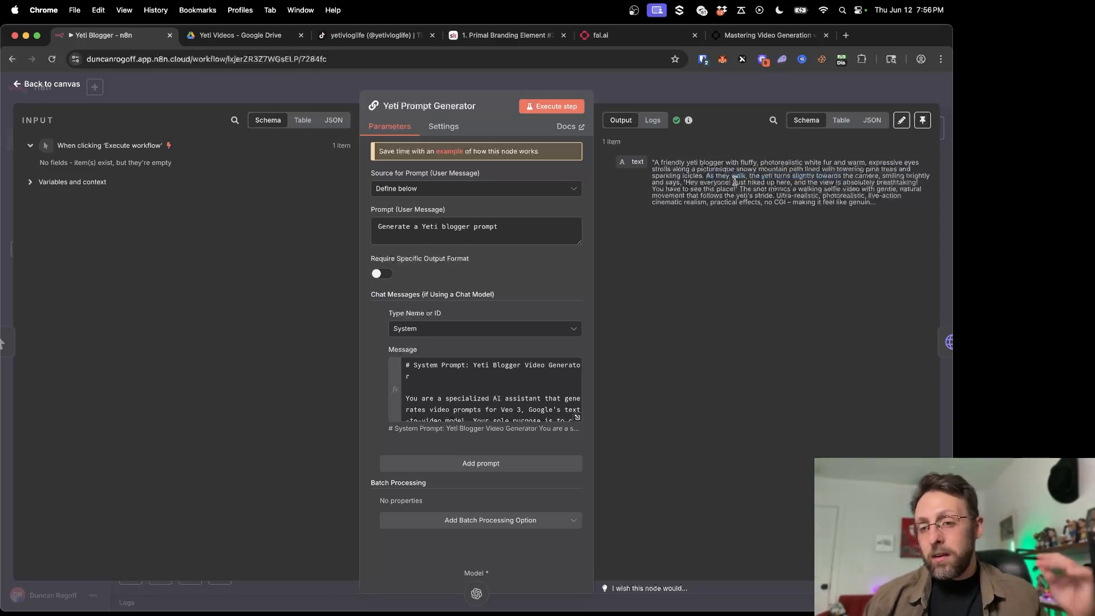
drag(806, 182, 931, 183)
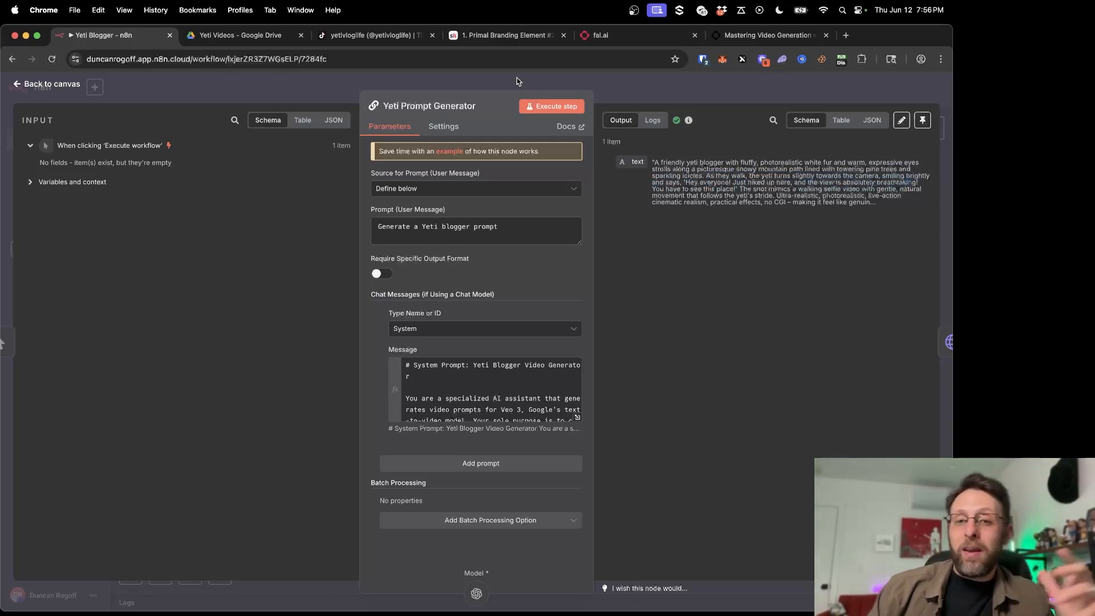
click(46, 84)
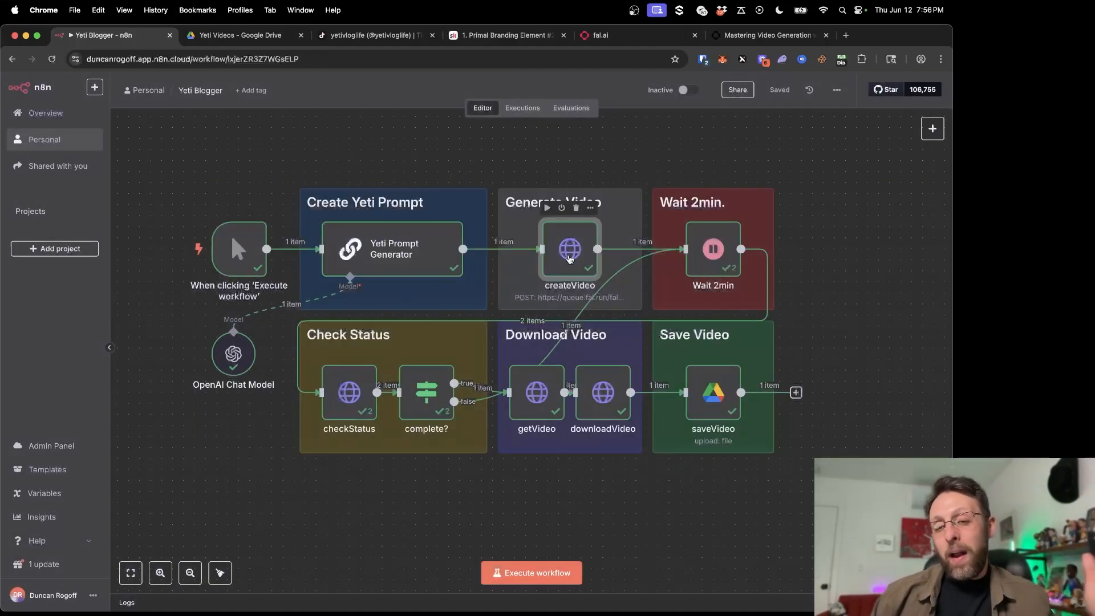
double_click(568, 248)
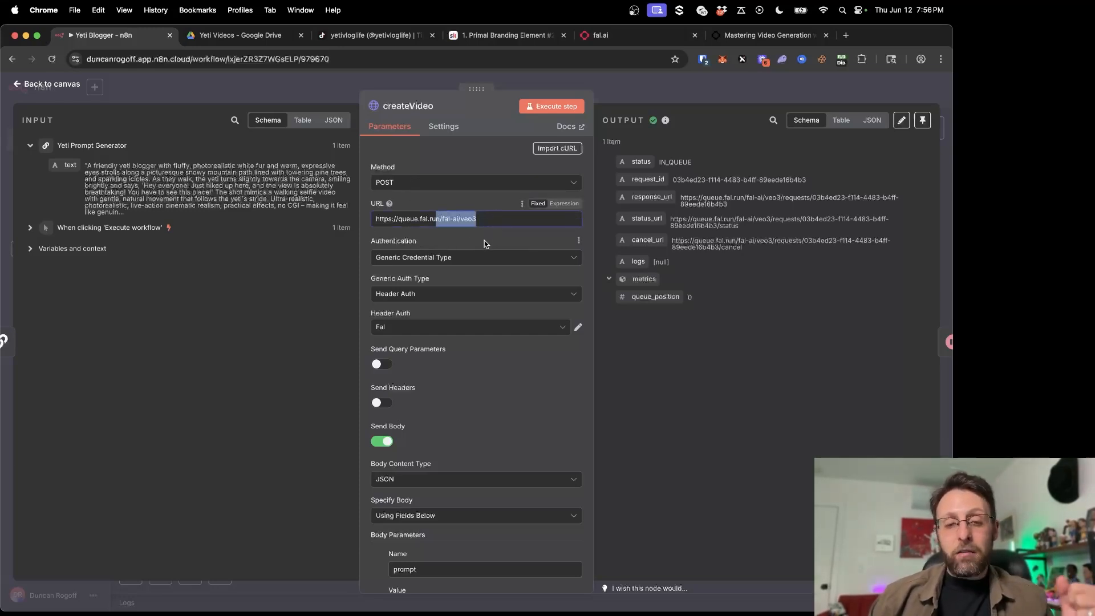
scroll(down, 3)
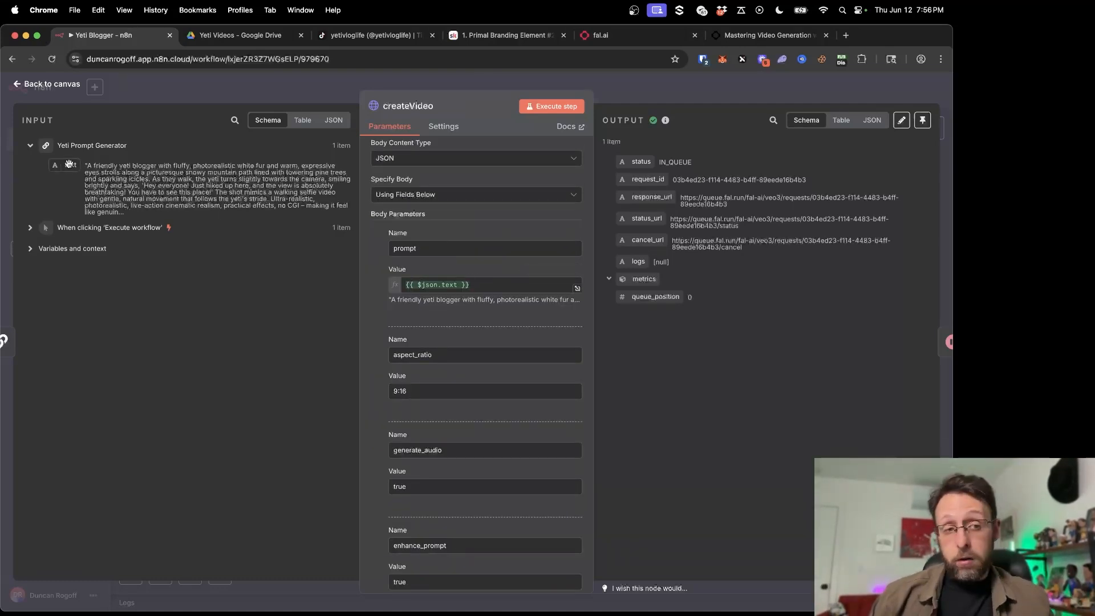
click(484, 284)
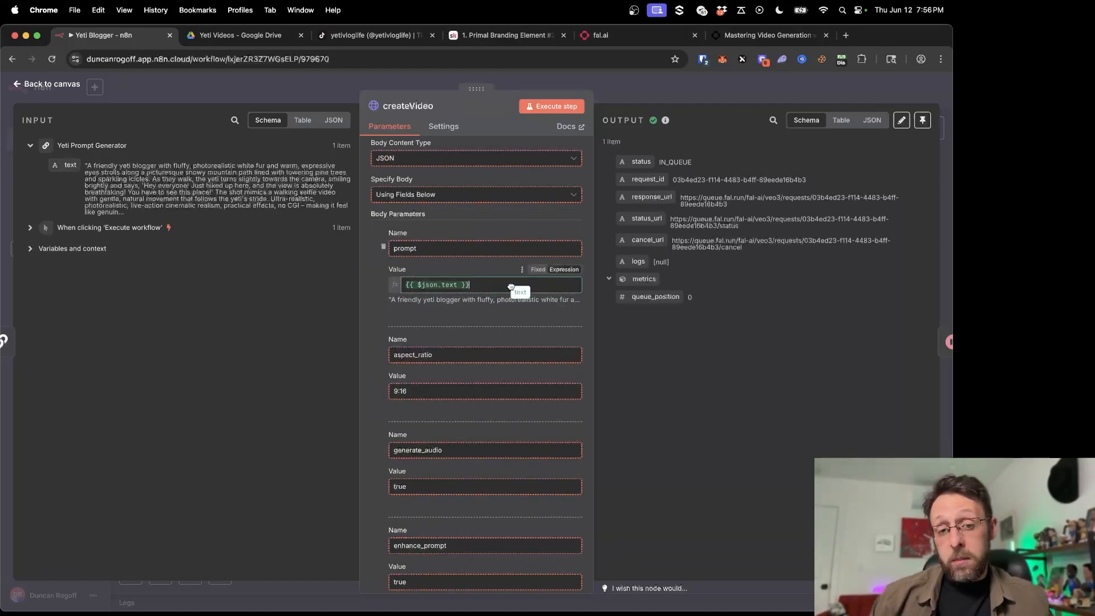
scroll(down, 3)
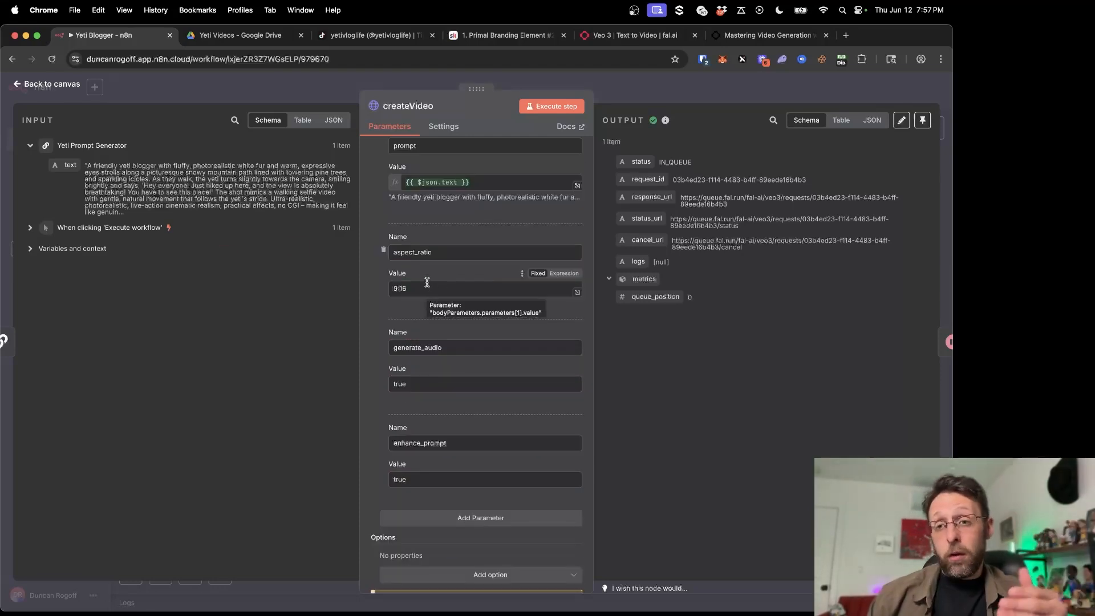
click(632, 35)
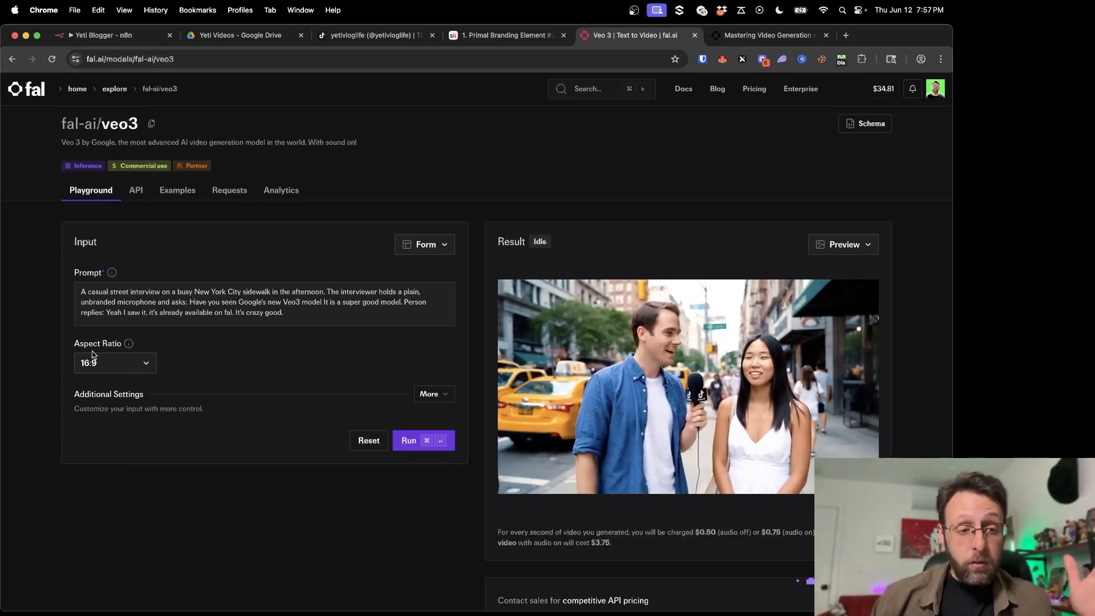
click(114, 363)
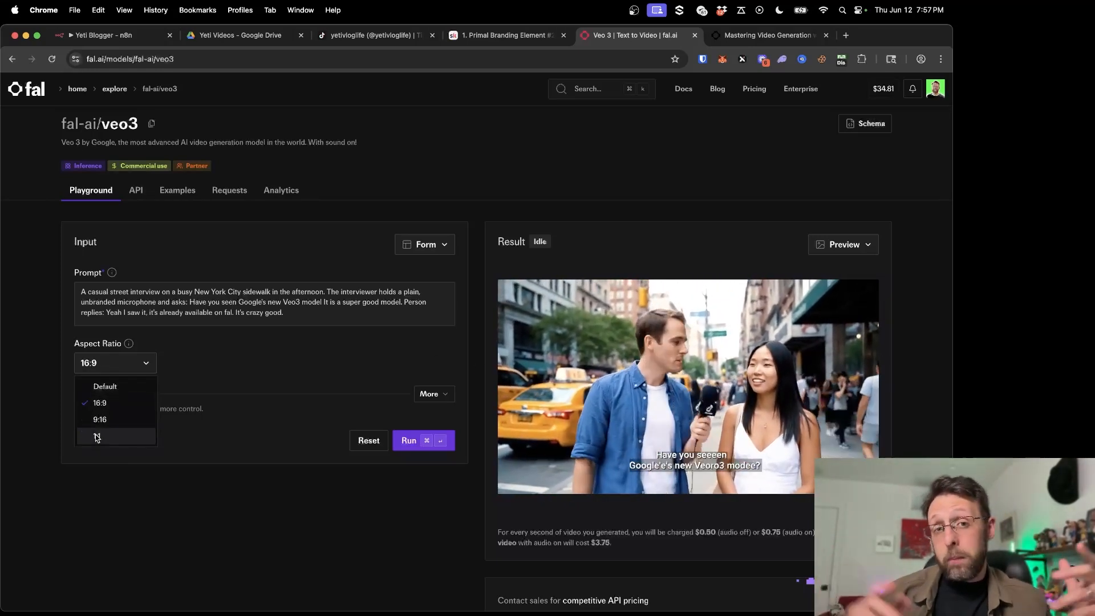
click(108, 35)
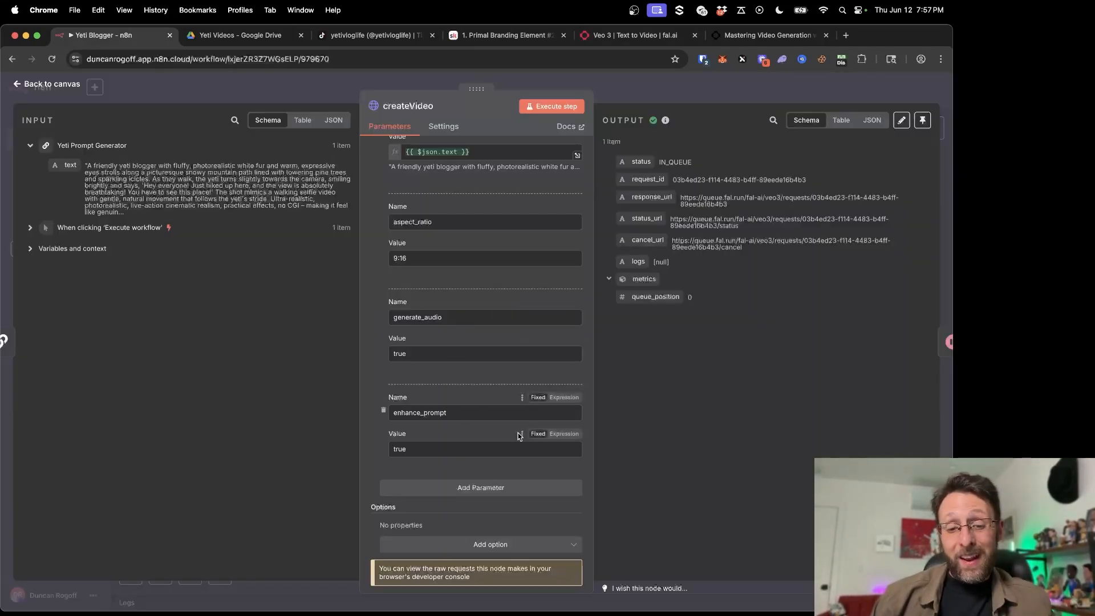
mouse_move(414, 448)
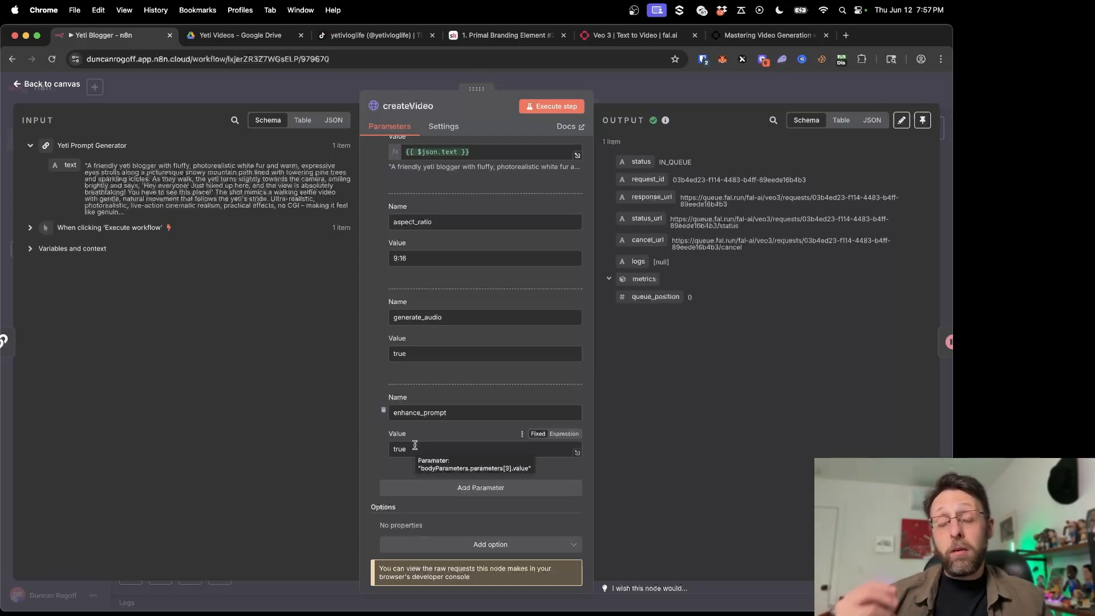
Close the createVideo node back to the workflow canvas
click(45, 84)
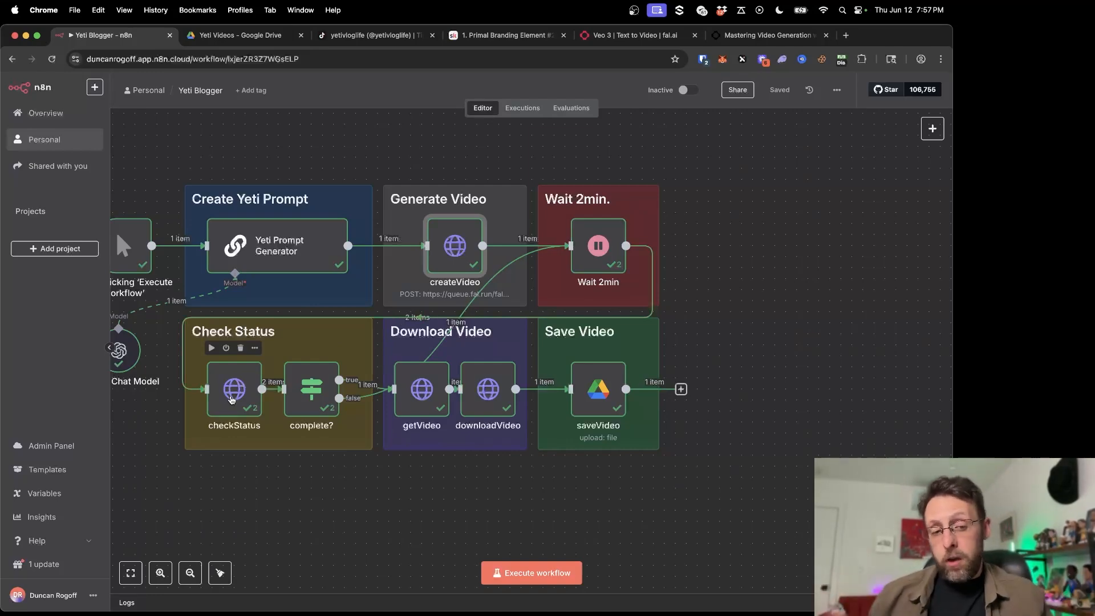
double_click(234, 389)
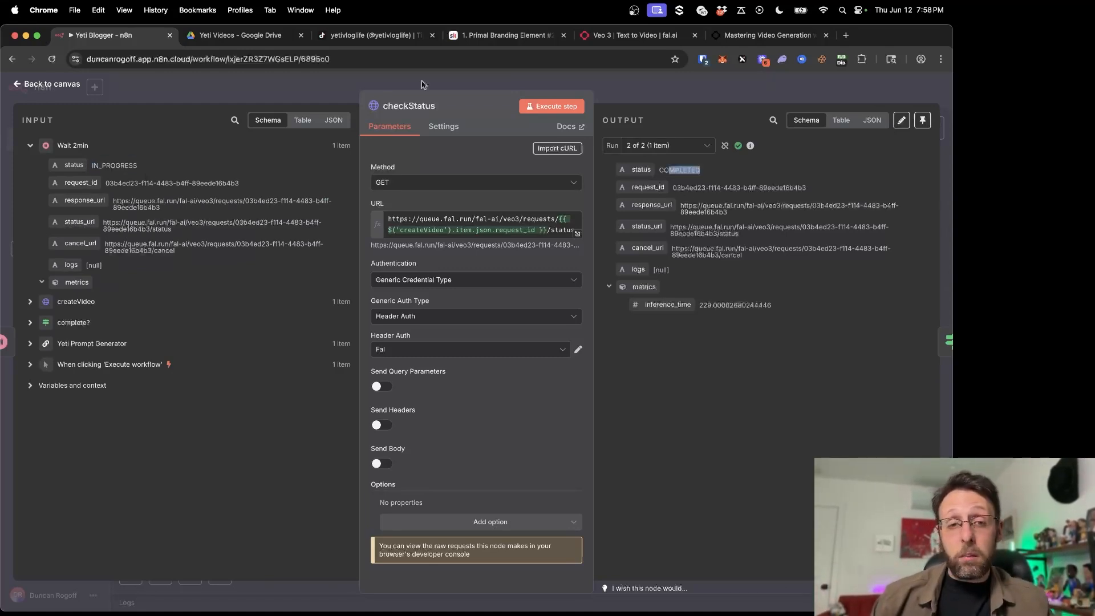
click(45, 84)
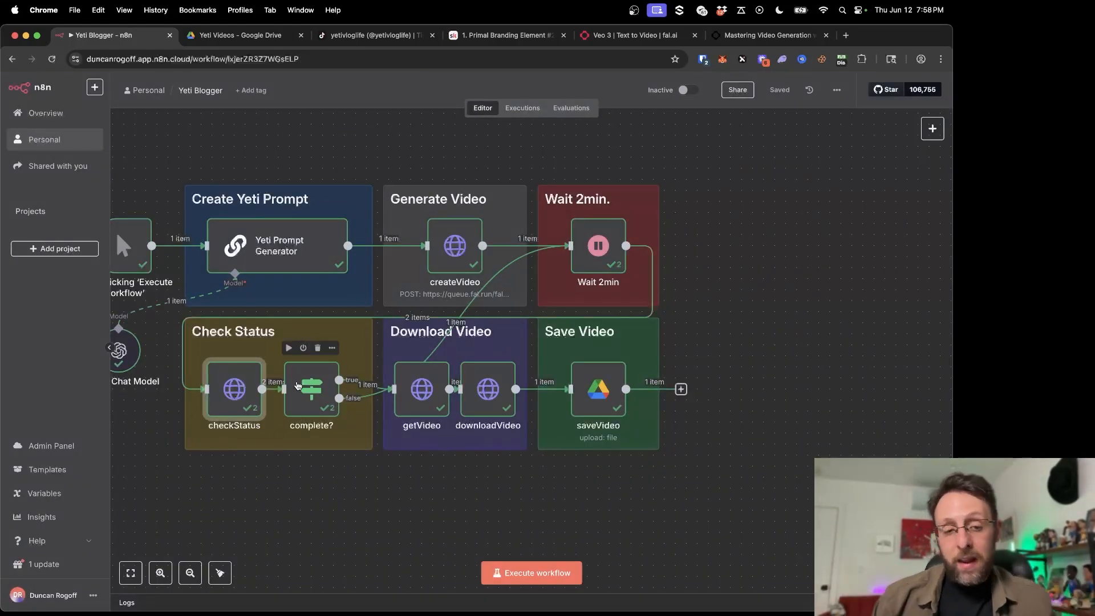
double_click(311, 389)
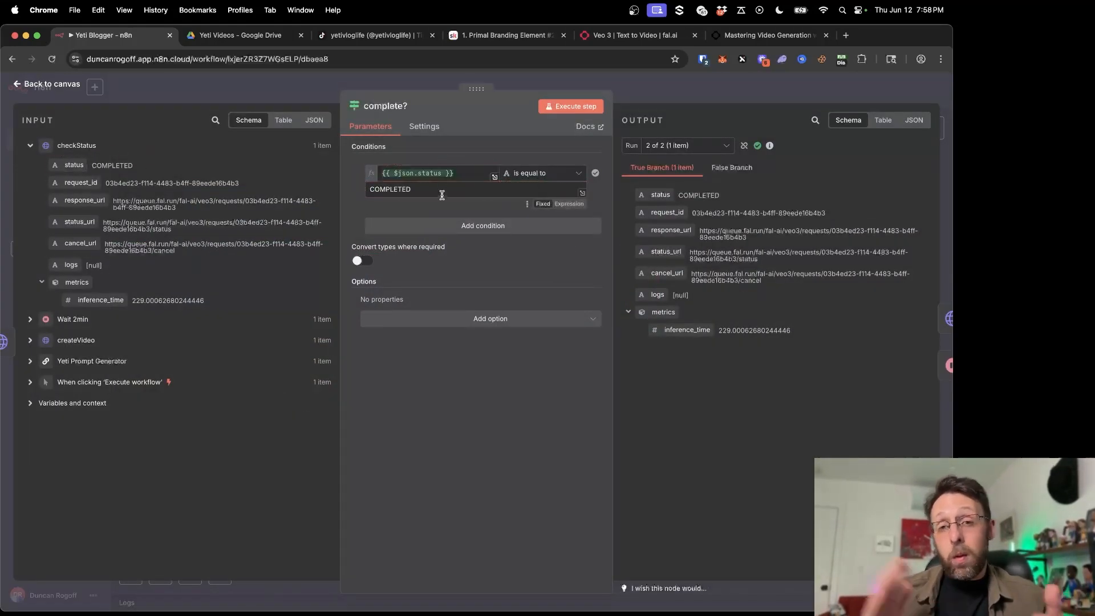
mouse_move(442, 193)
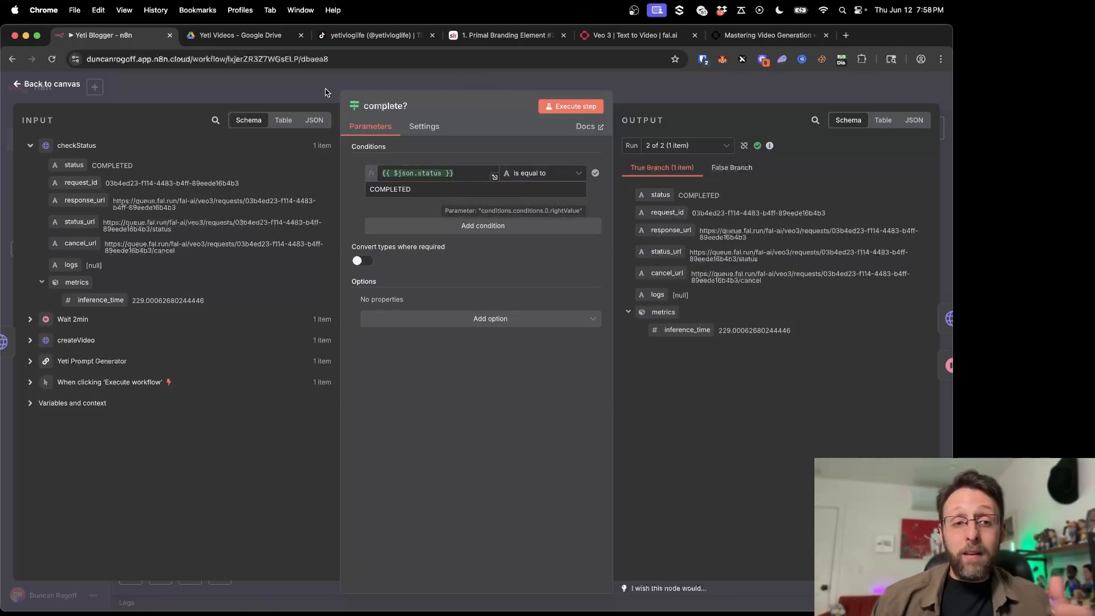
click(44, 83)
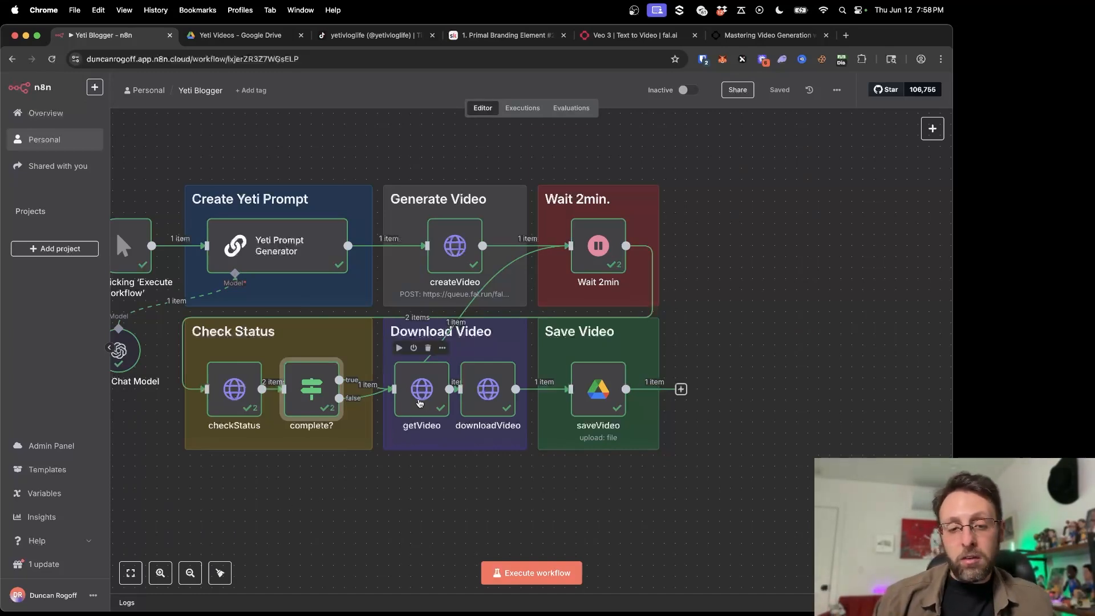
Review the getVideo and downloadVideo requests, then open the saveVideo Google Drive node
double_click(421, 389)
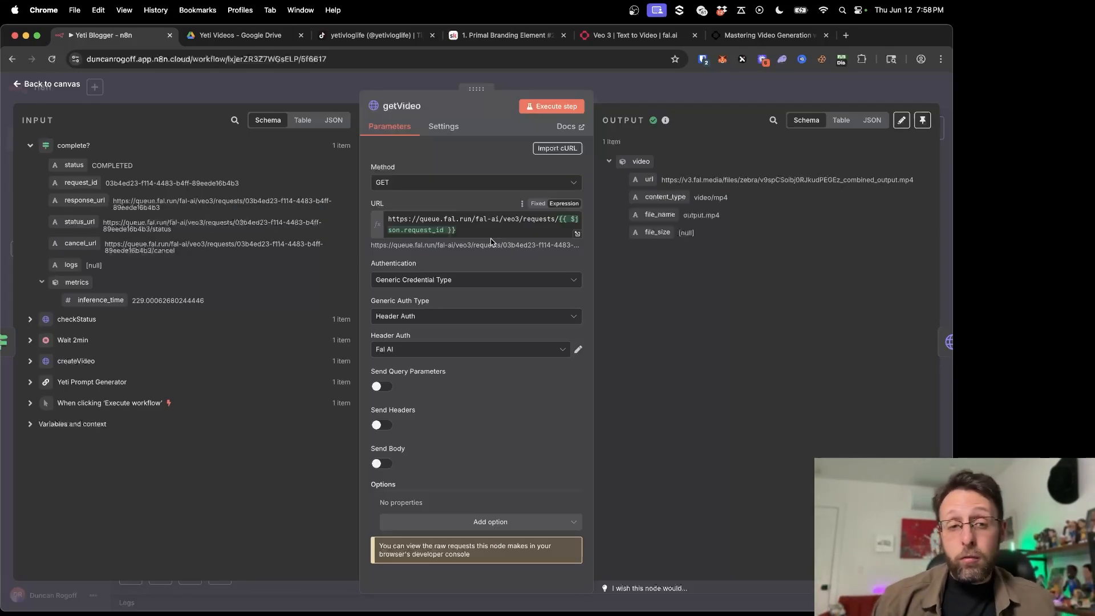
mouse_move(95, 175)
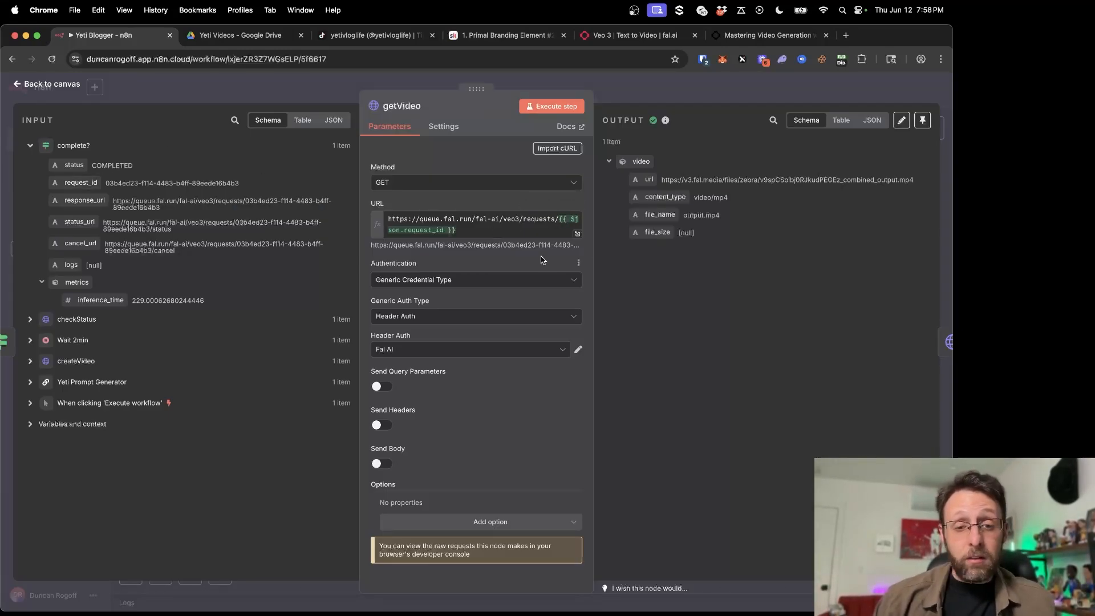
click(44, 83)
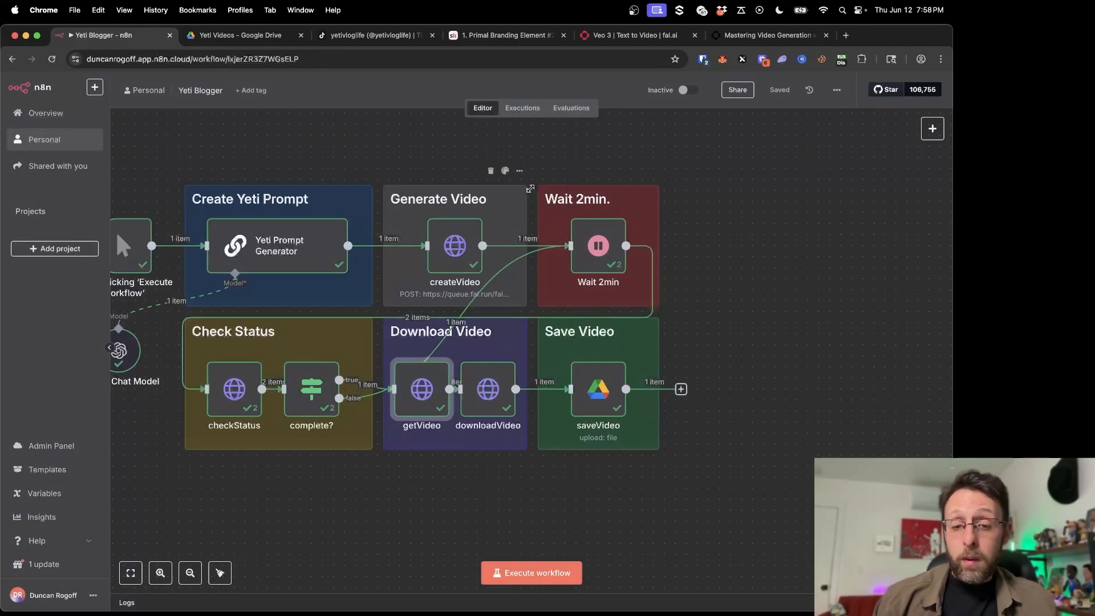
double_click(487, 389)
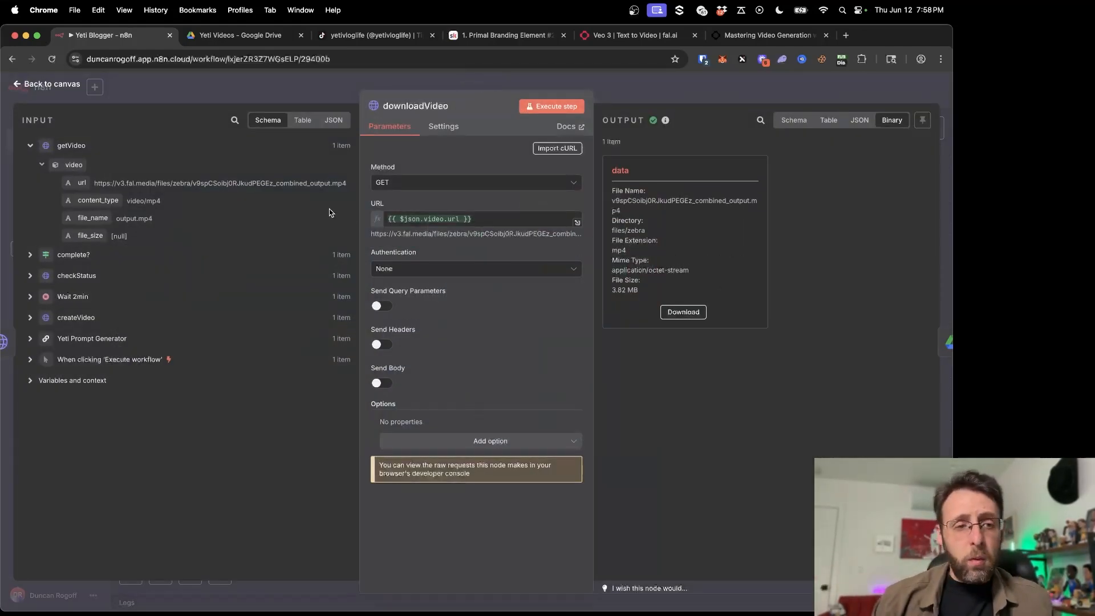
click(474, 219)
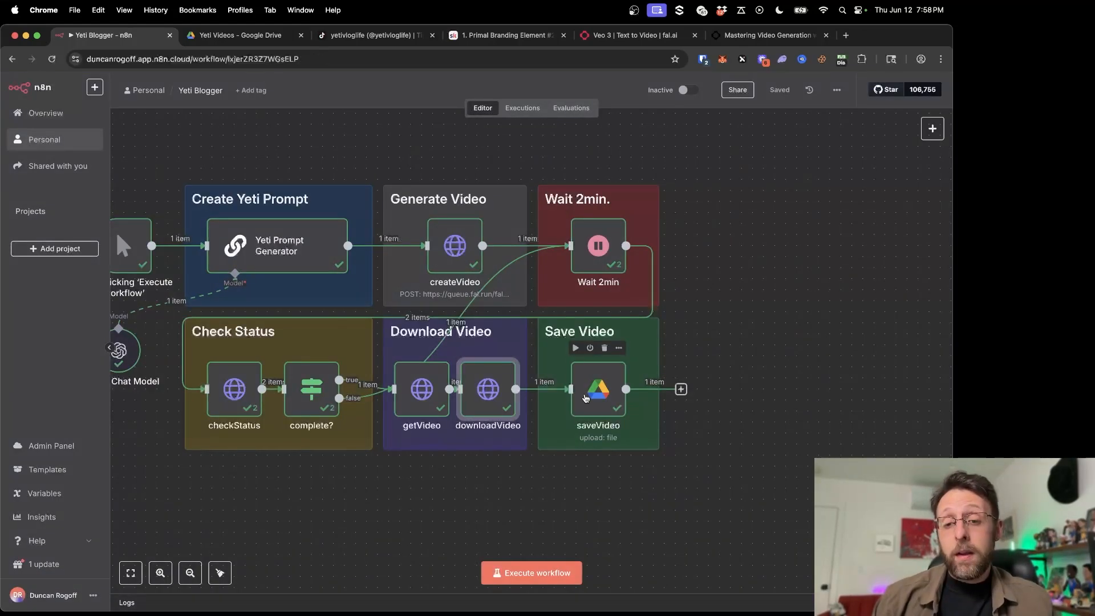
double_click(596, 389)
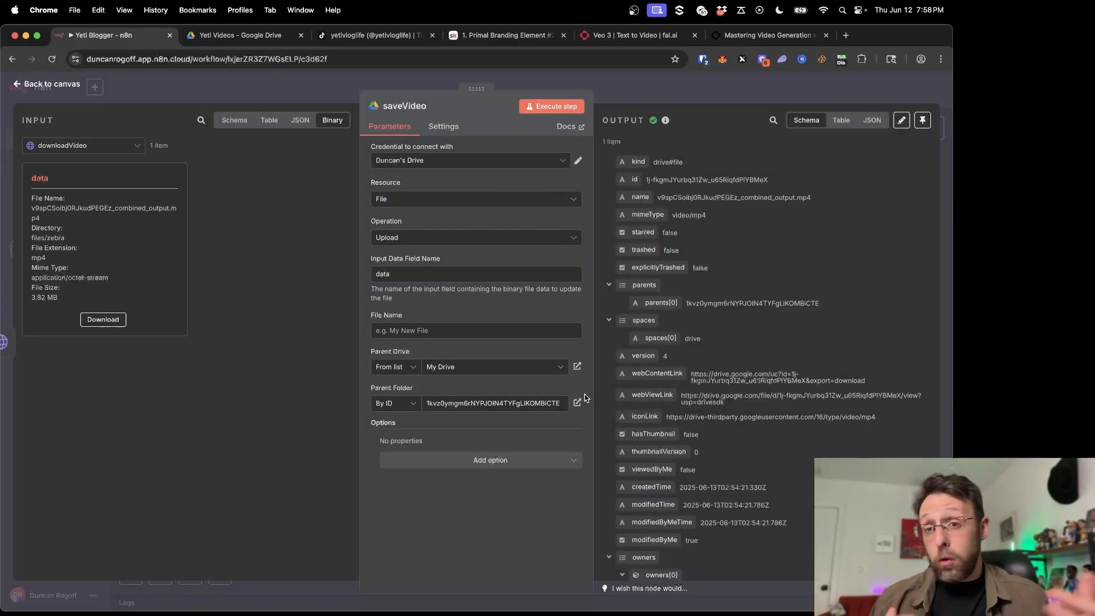
click(241, 36)
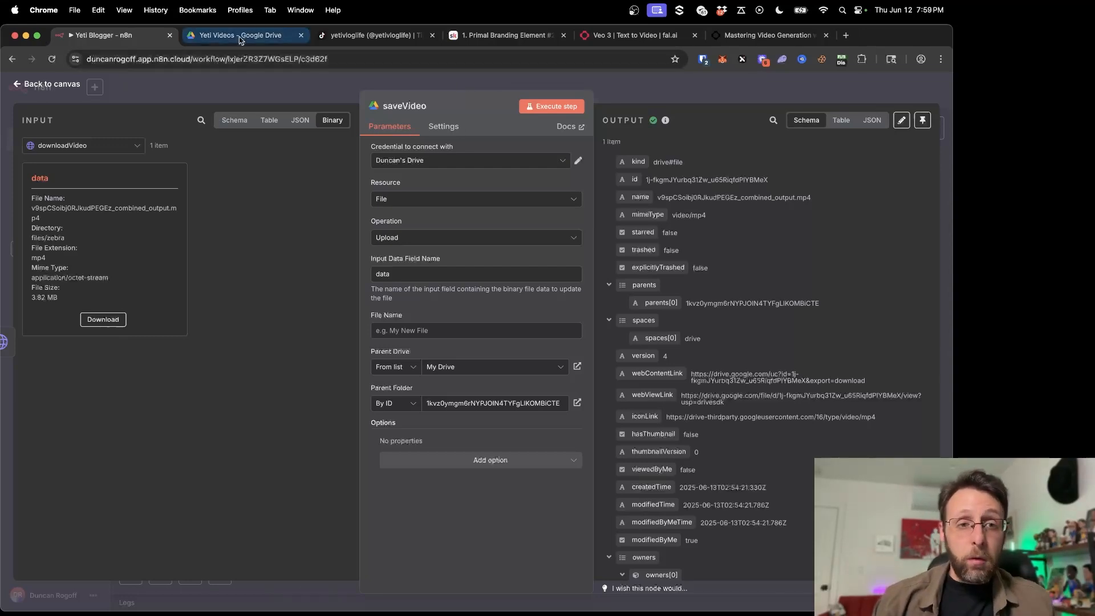
Play the newly saved mp4 in Drive's Yeti Videos folder, then move to The Build Room page
click(241, 35)
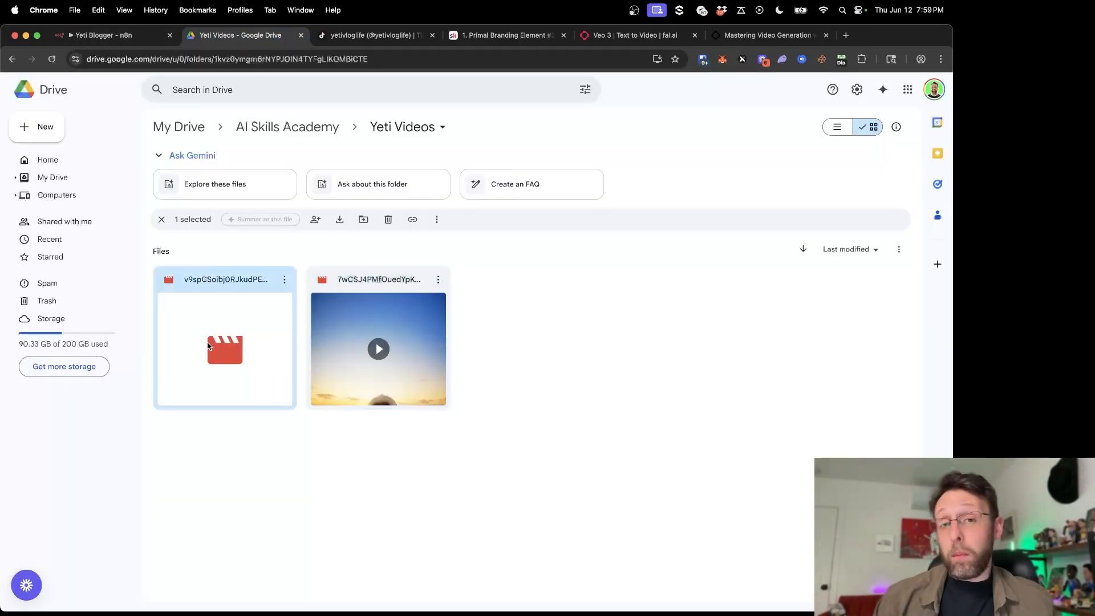
double_click(224, 349)
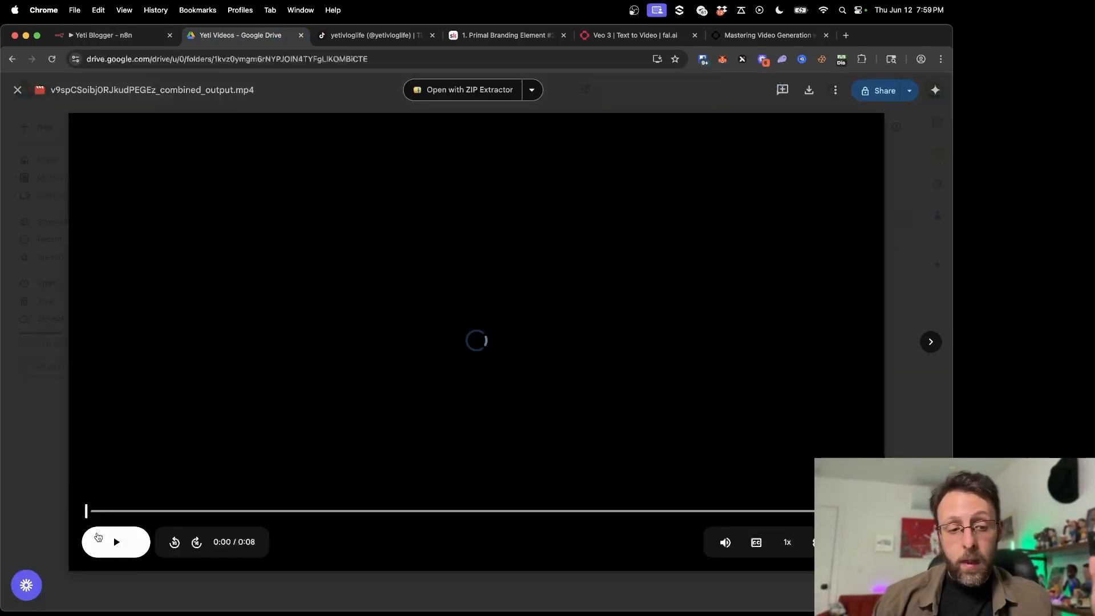
click(117, 541)
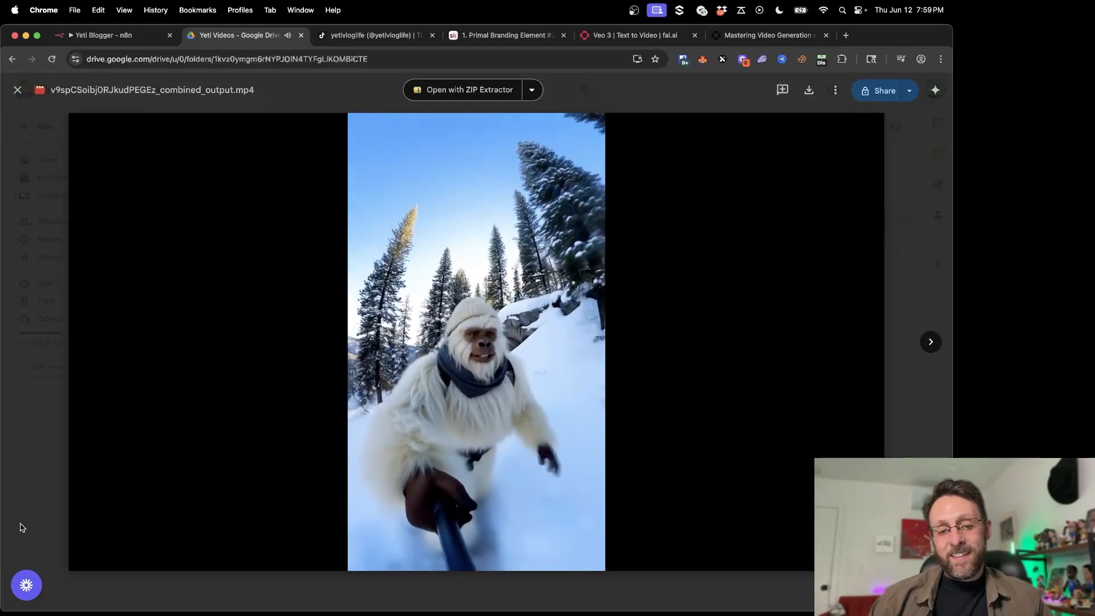
click(17, 89)
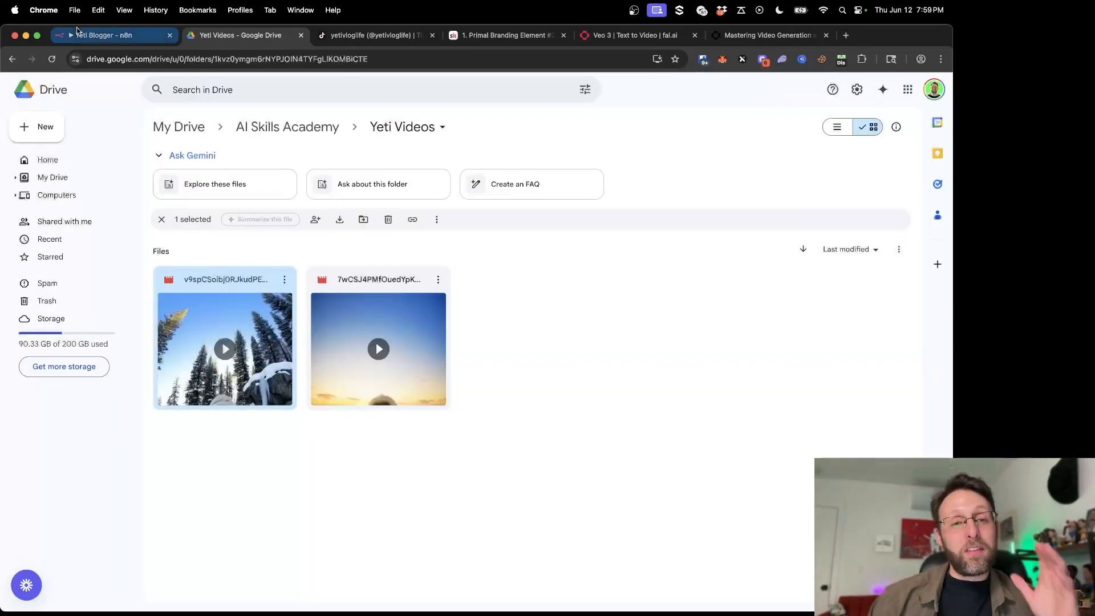
click(487, 35)
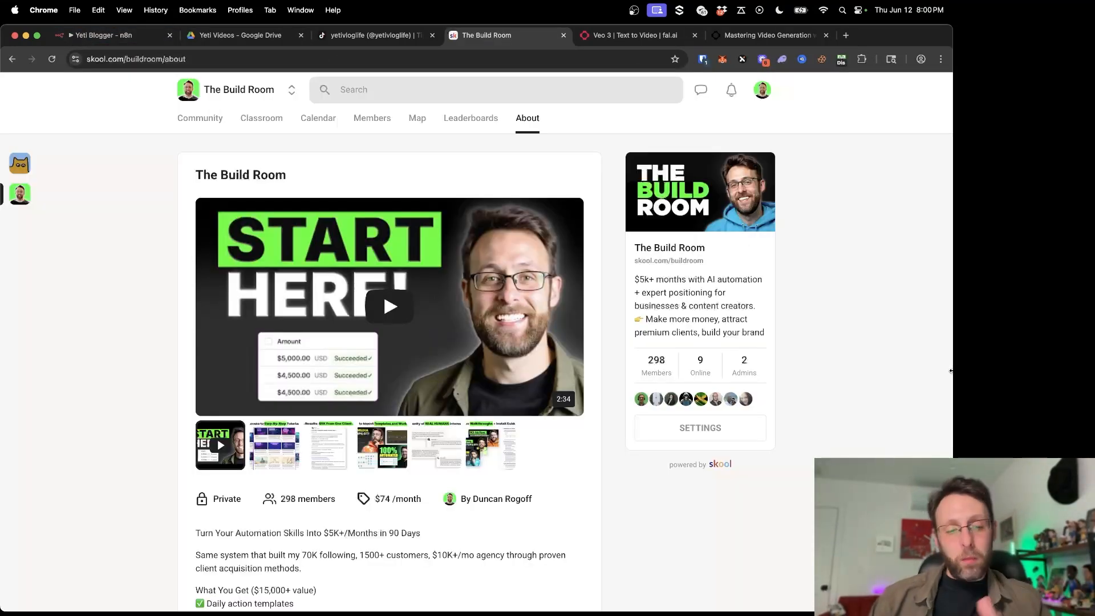